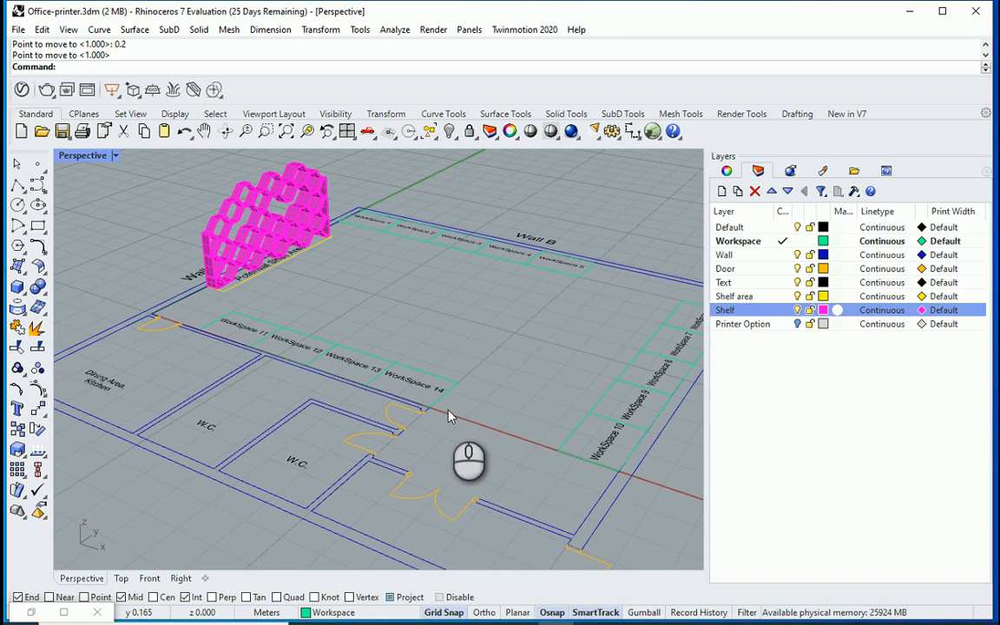
mouse_move(451, 419)
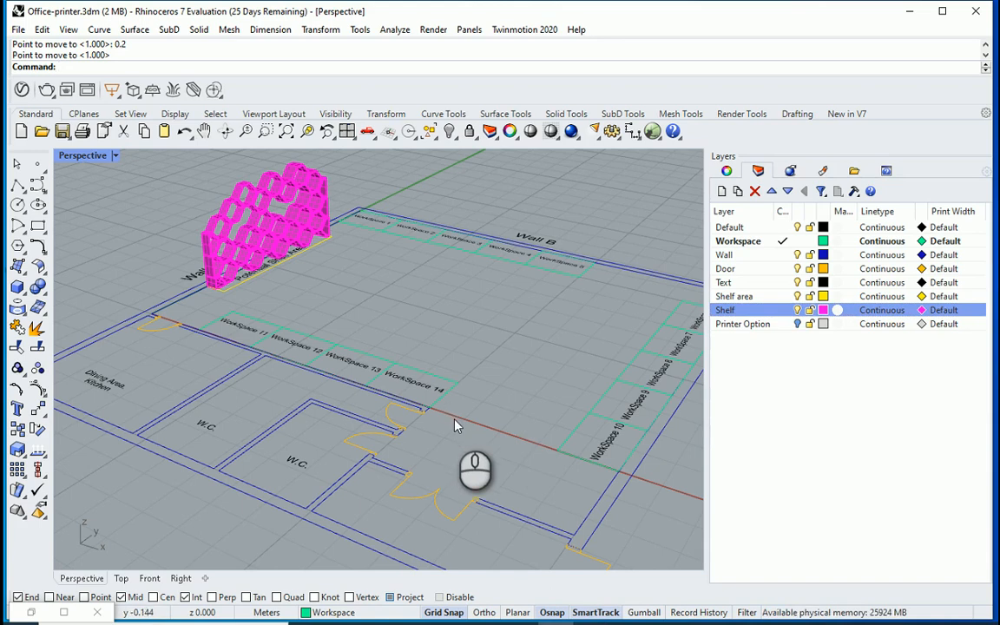
mouse_move(449, 431)
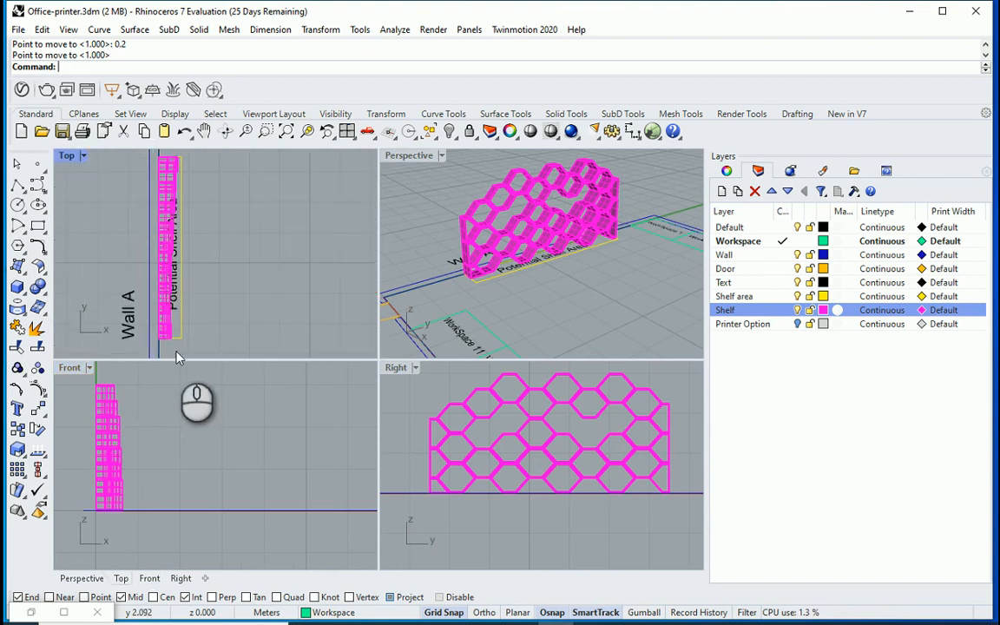
Step: Delete the old hexagonal shelf and draw a vertical Plane along the Potential Shelf Area
double_click(408, 154)
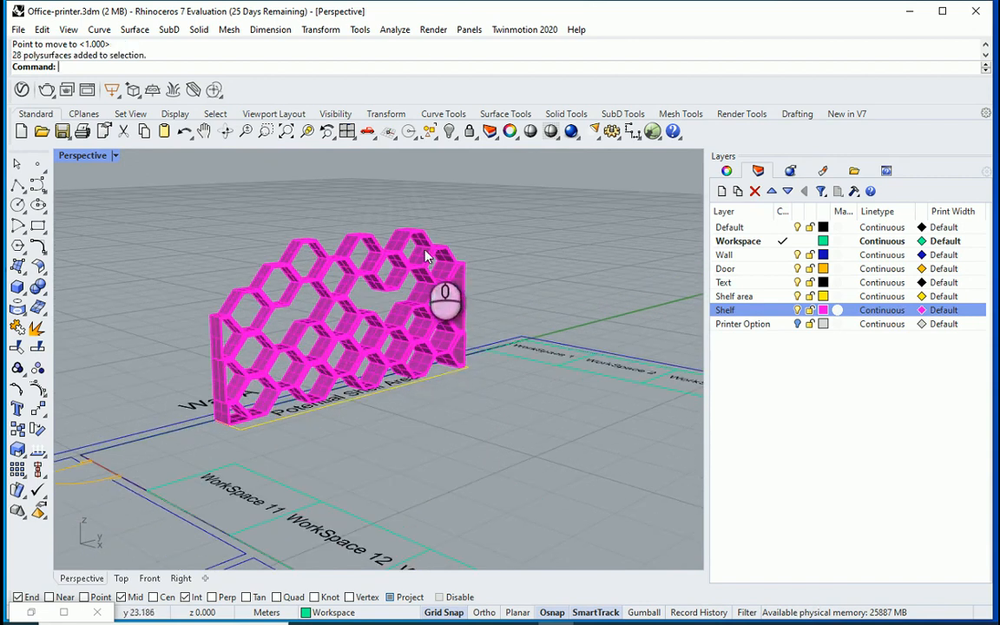
key("Enter")
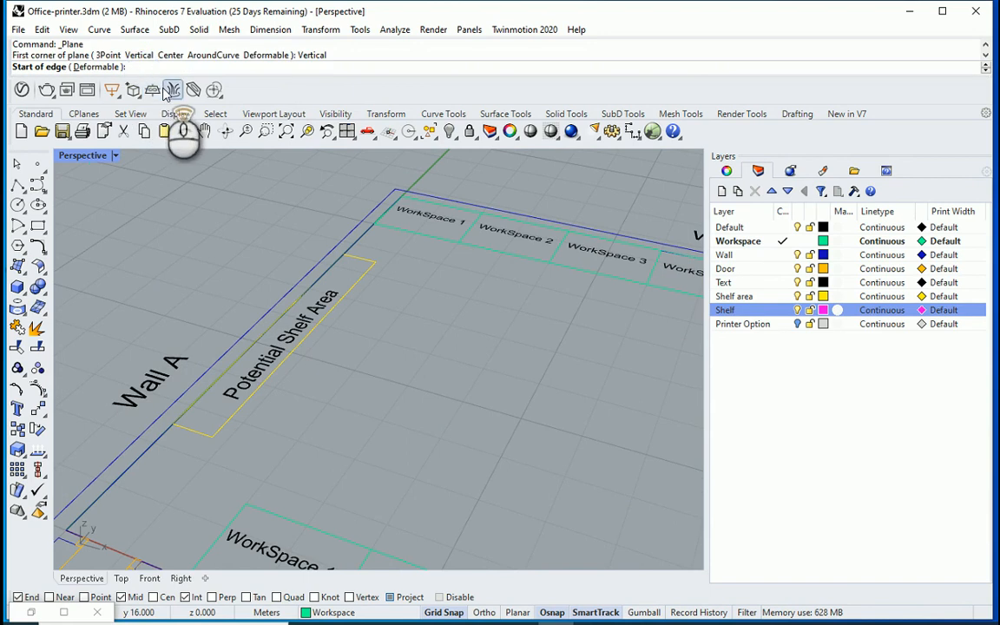
left_click(174, 422)
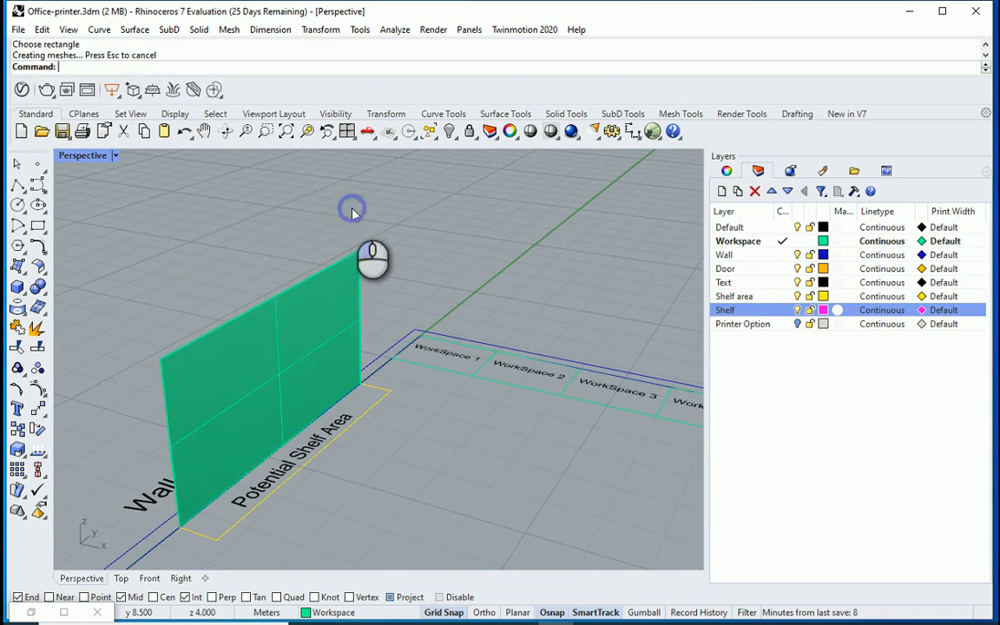
mouse_move(337, 271)
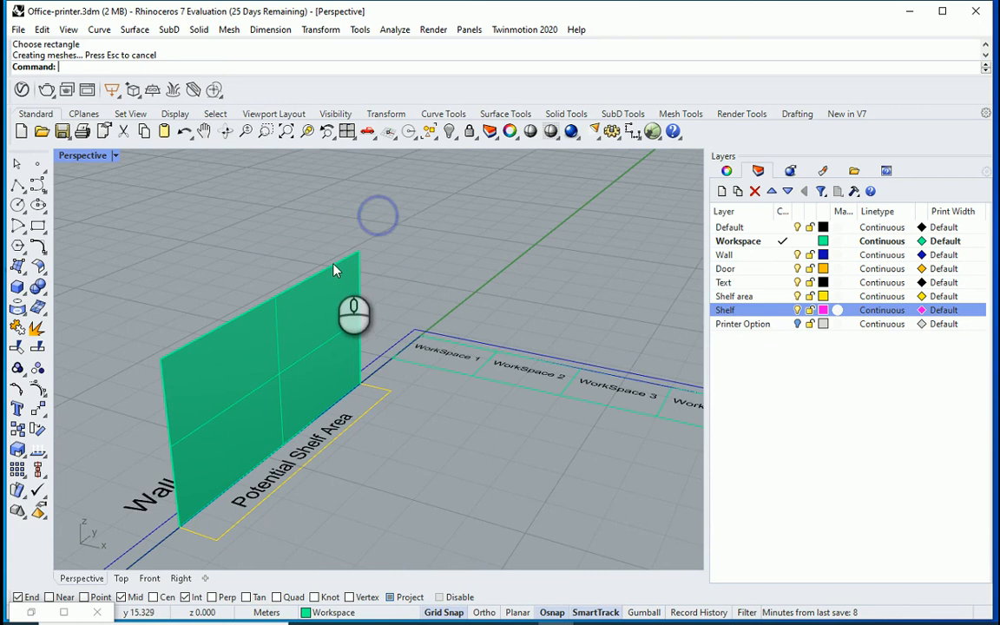
Step: Assign the new vertical surface to the Shelf layer
left_click(261, 348)
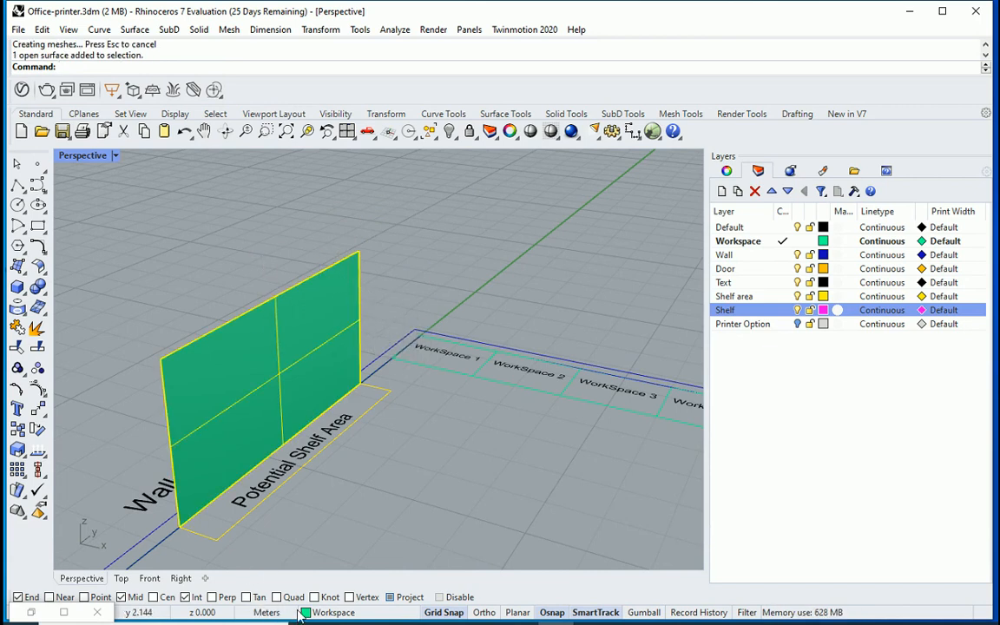
left_click(726, 309)
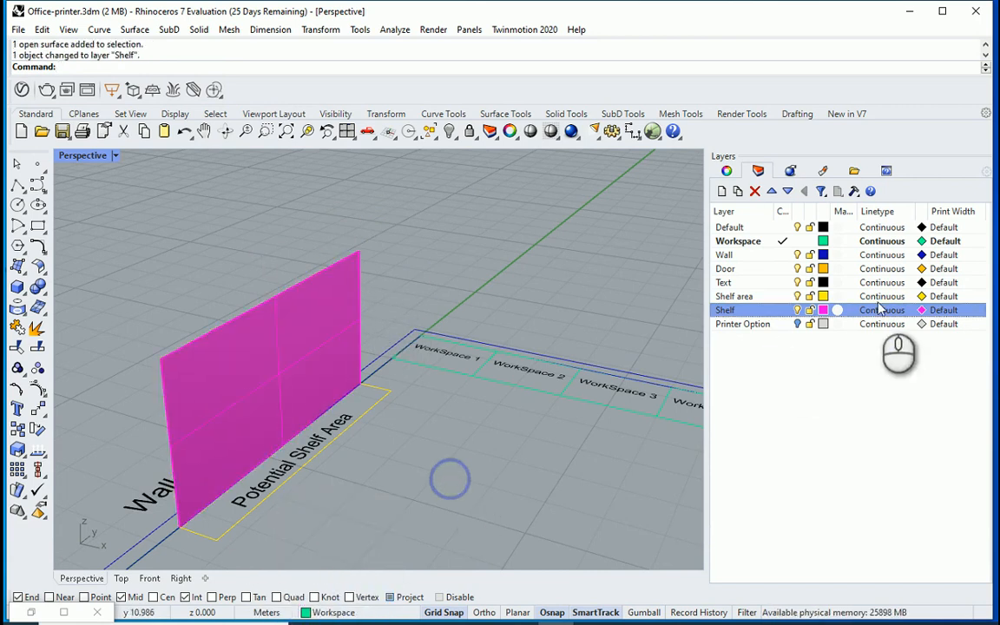
left_click(797, 309)
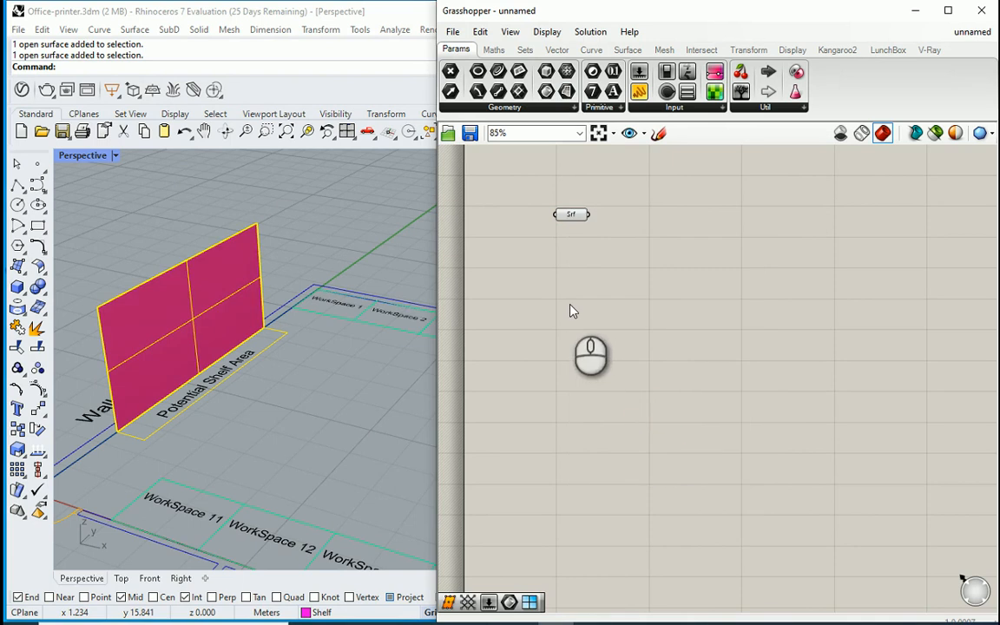
Step: Set the Srf parameter to reference the vertical plane via Set one Surface
right_click(569, 215)
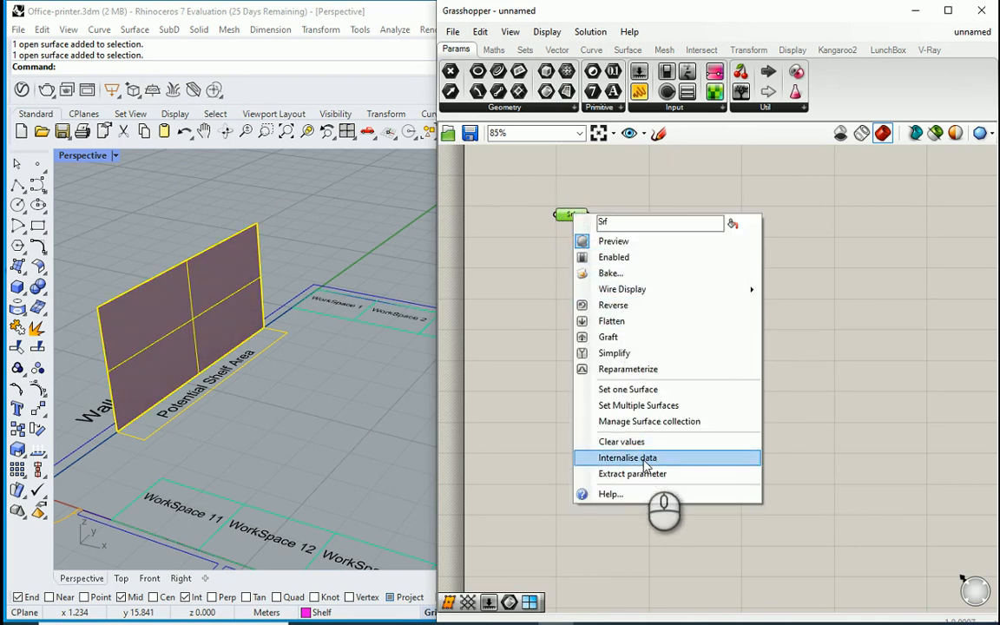
left_click(627, 459)
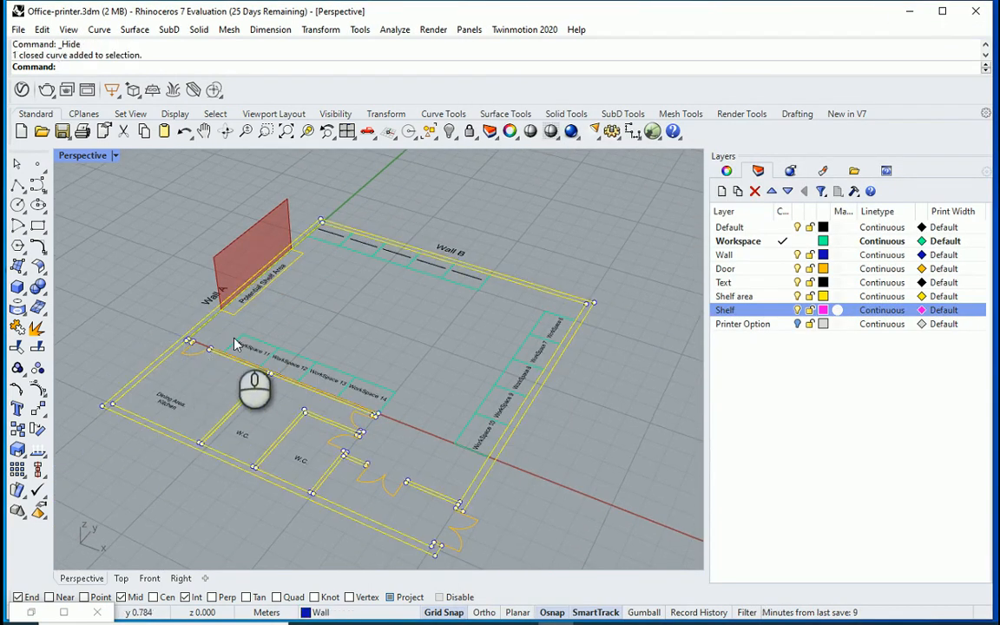
type("ExtrudeCrv")
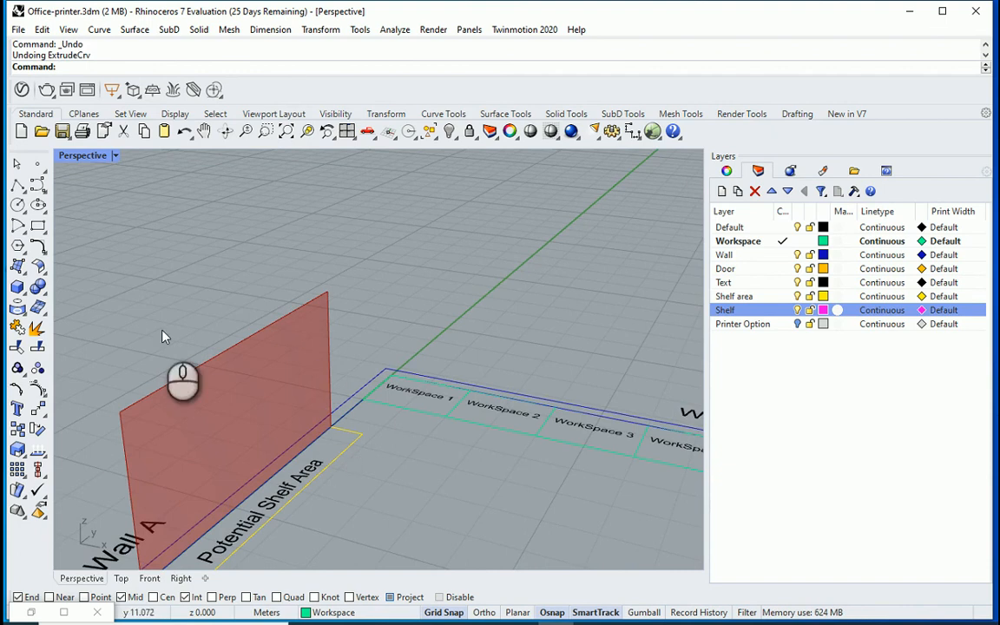
left_click_drag(183, 379, 334, 460)
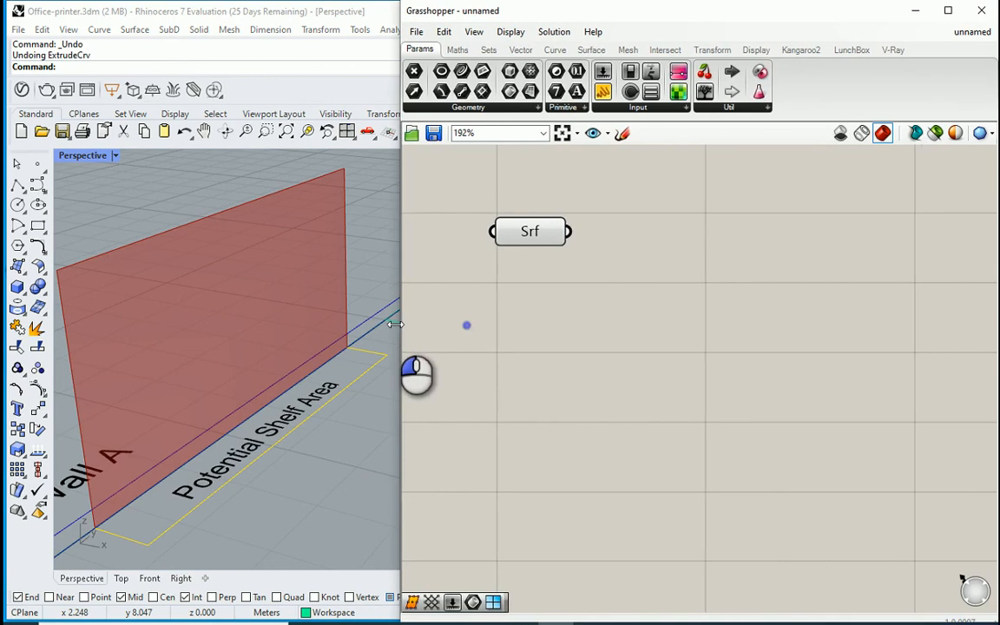
Step: Wire the Srf parameter into the LunchBox Hexagonal Cells component and inspect the grid
left_click(839, 48)
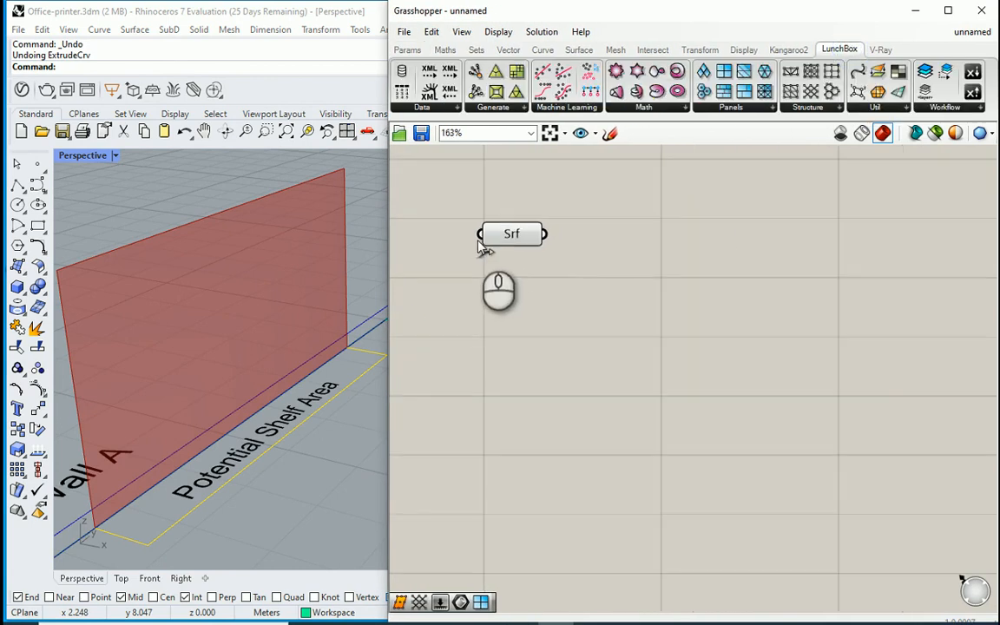
mouse_move(705, 93)
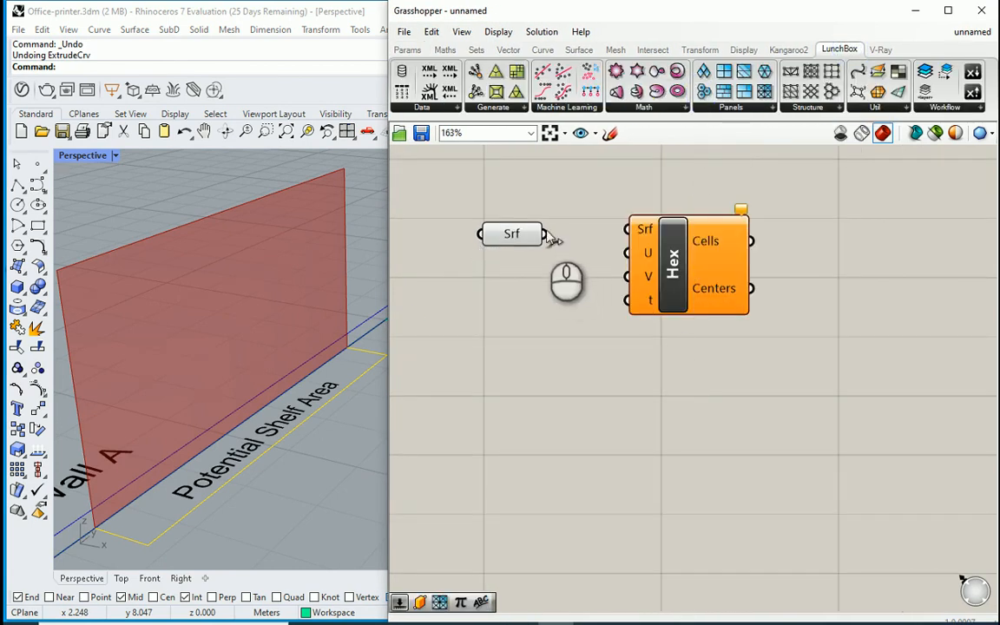
left_click_drag(538, 233, 627, 229)
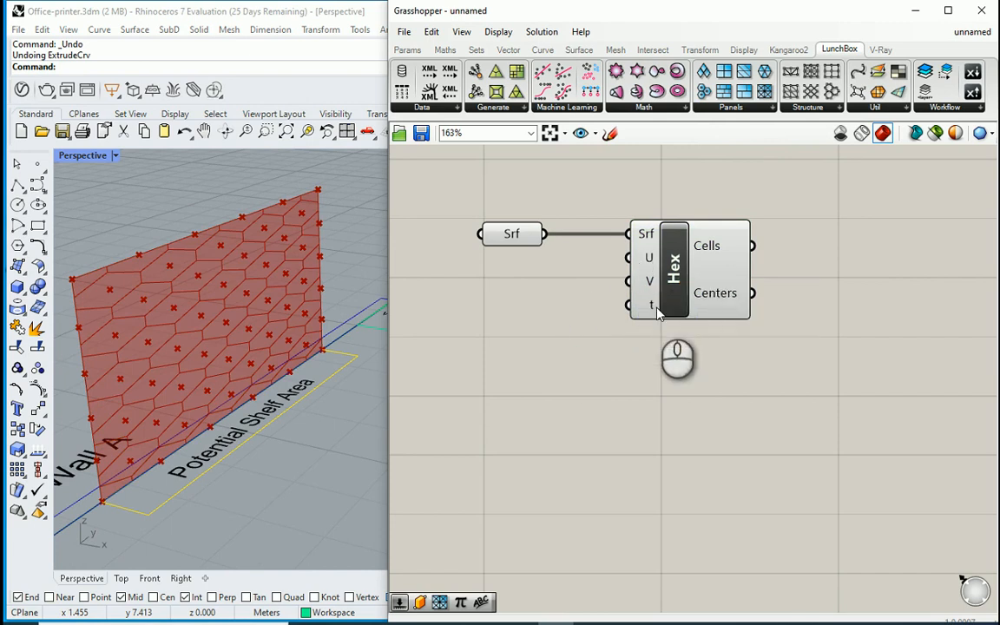
mouse_move(651, 305)
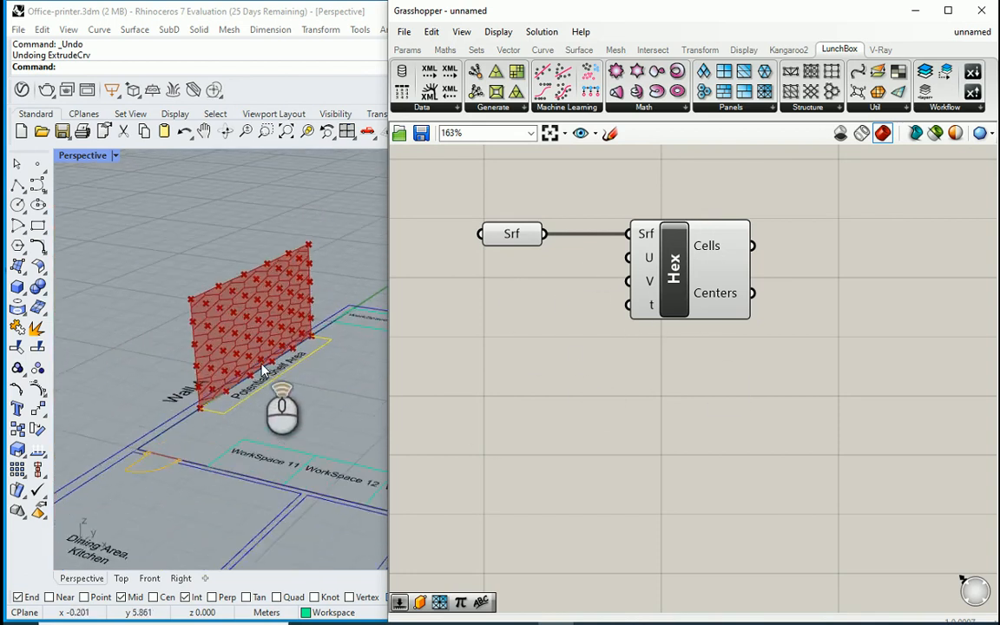
left_click_drag(281, 408, 243, 438)
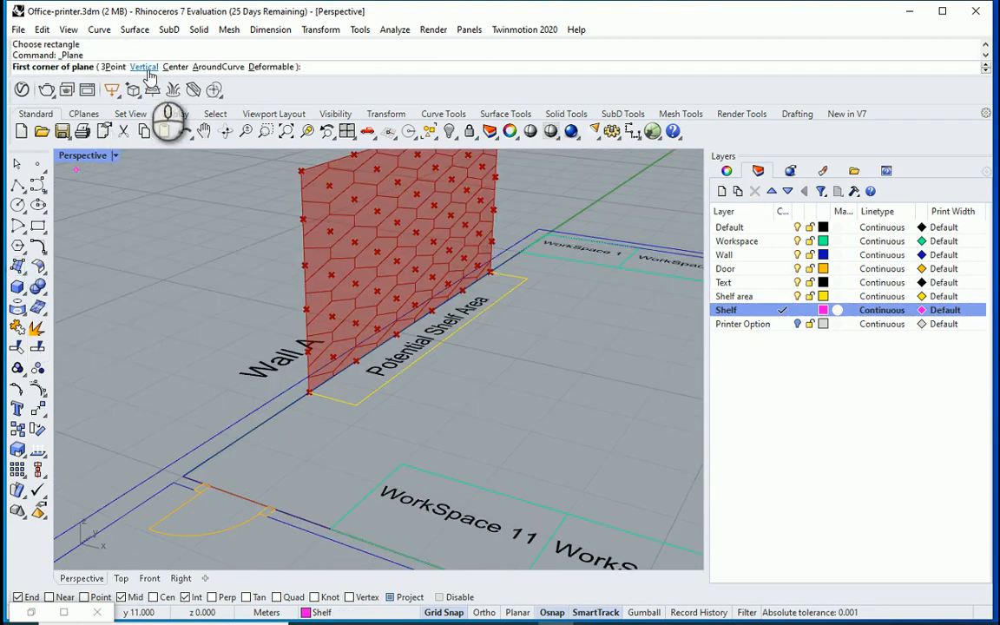
Step: Draw a taller vertical Plane and reassign the Srf parameter to it
left_click(142, 66)
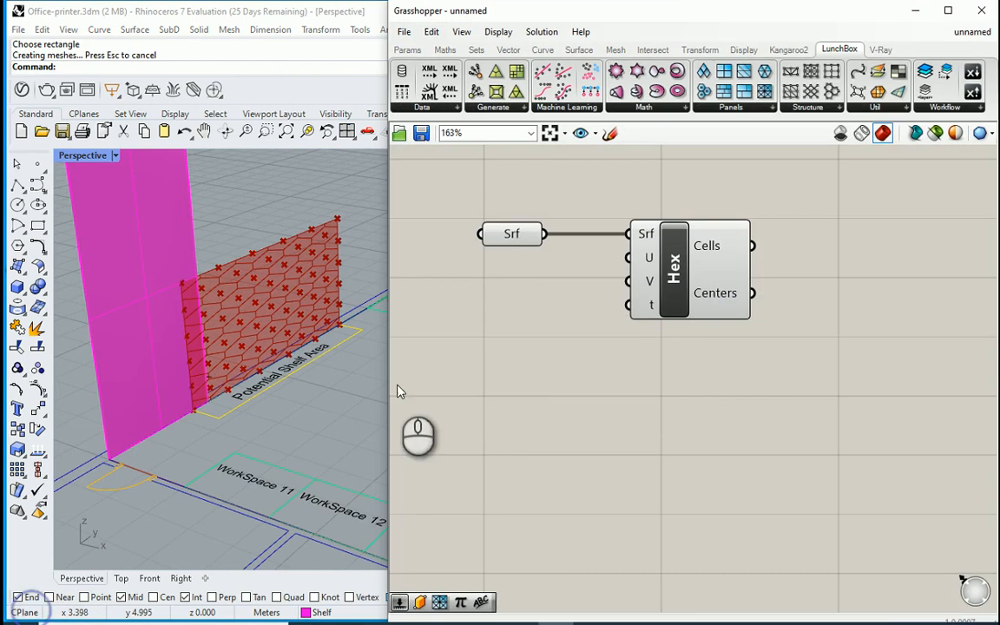
mouse_move(513, 232)
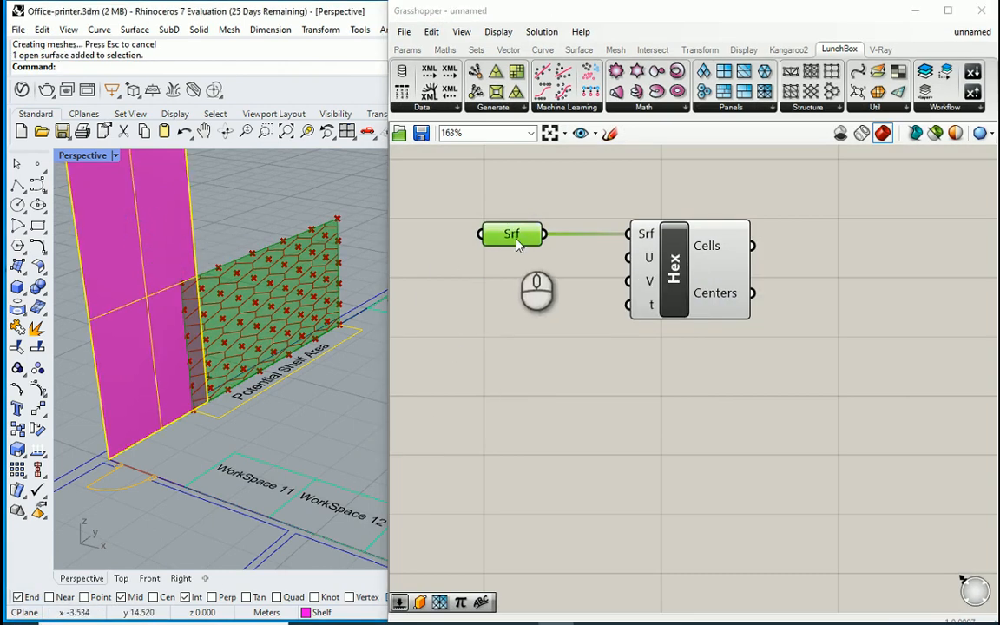
right_click(512, 234)
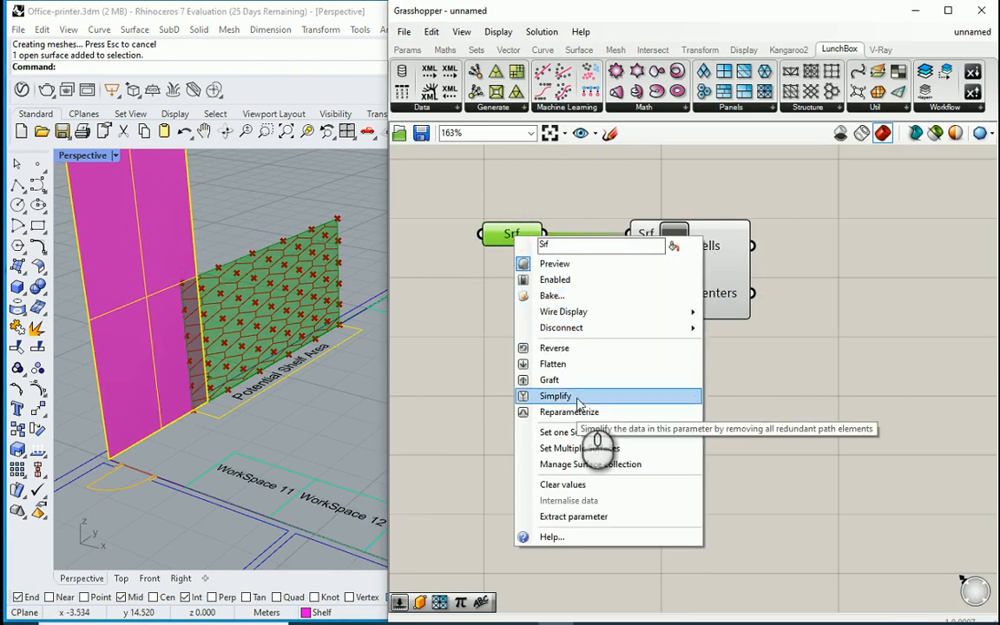
left_click(556, 396)
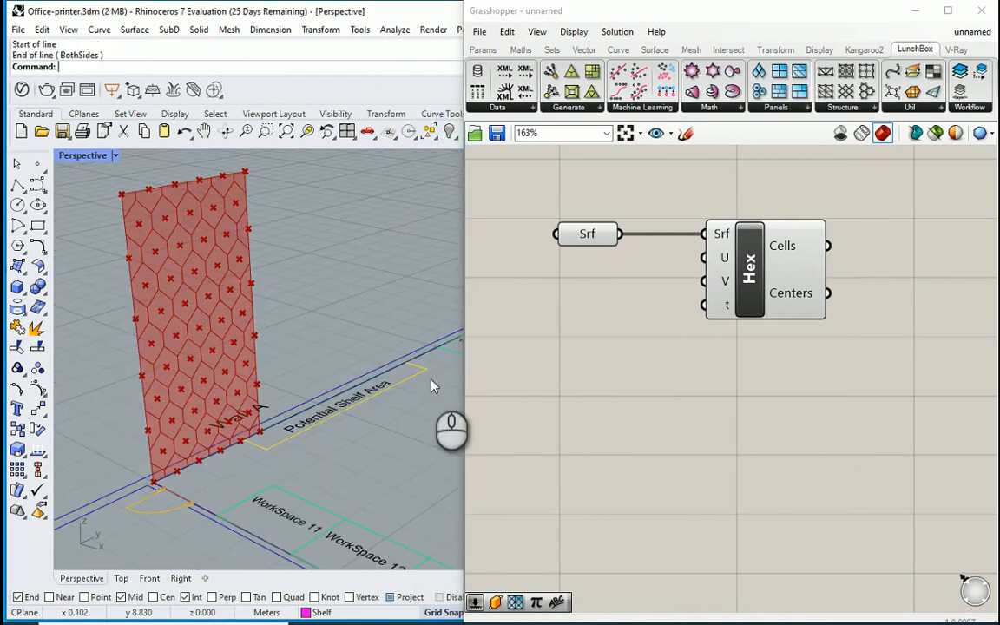
mouse_move(218, 426)
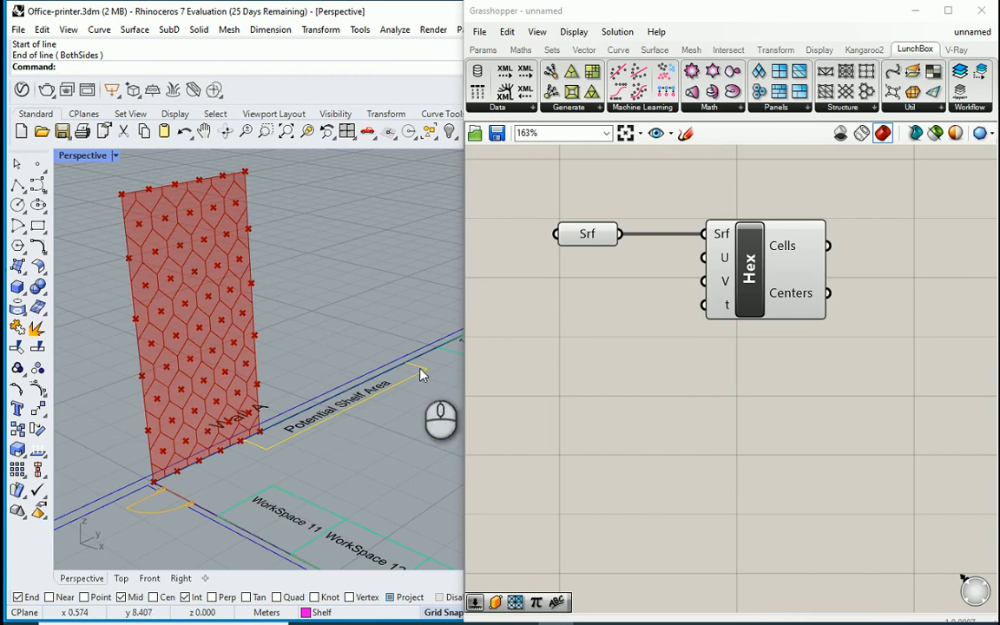
mouse_move(351, 389)
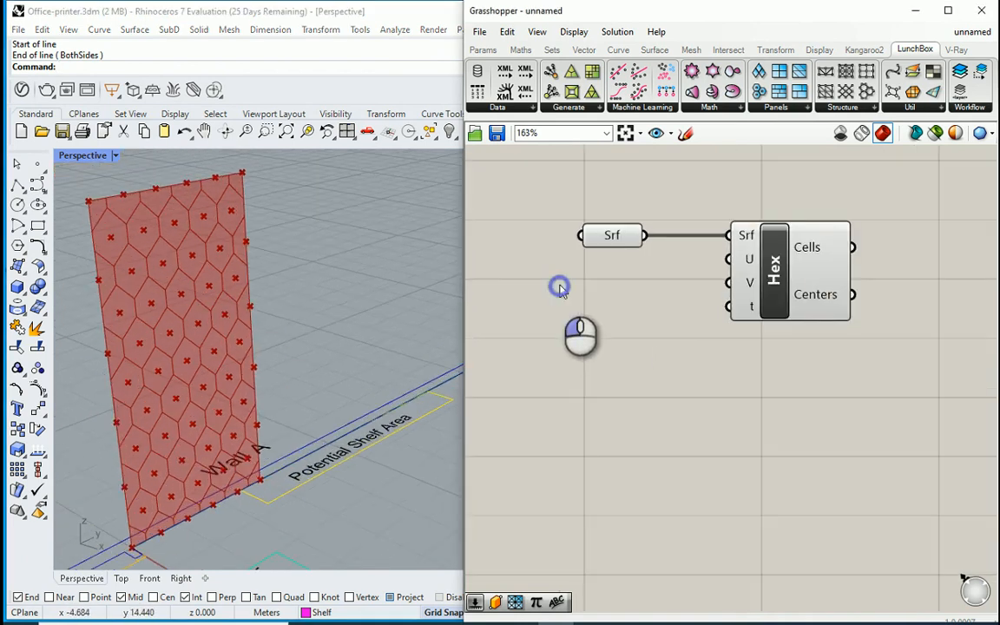
Step: Add number sliders for U and V Divisions set to 11 and 9
double_click(560, 286)
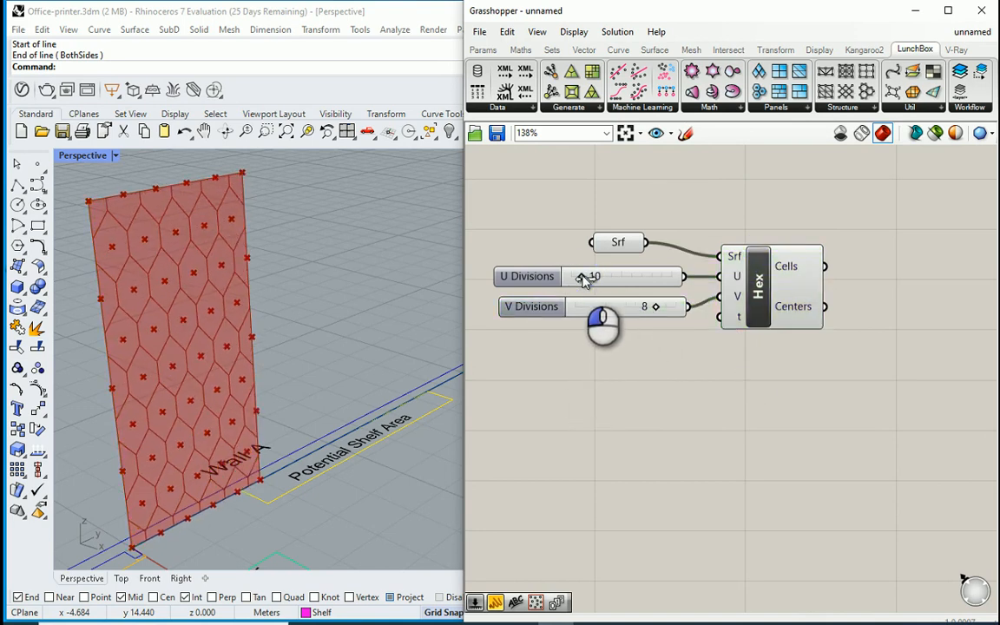
left_click_drag(600, 276, 611, 276)
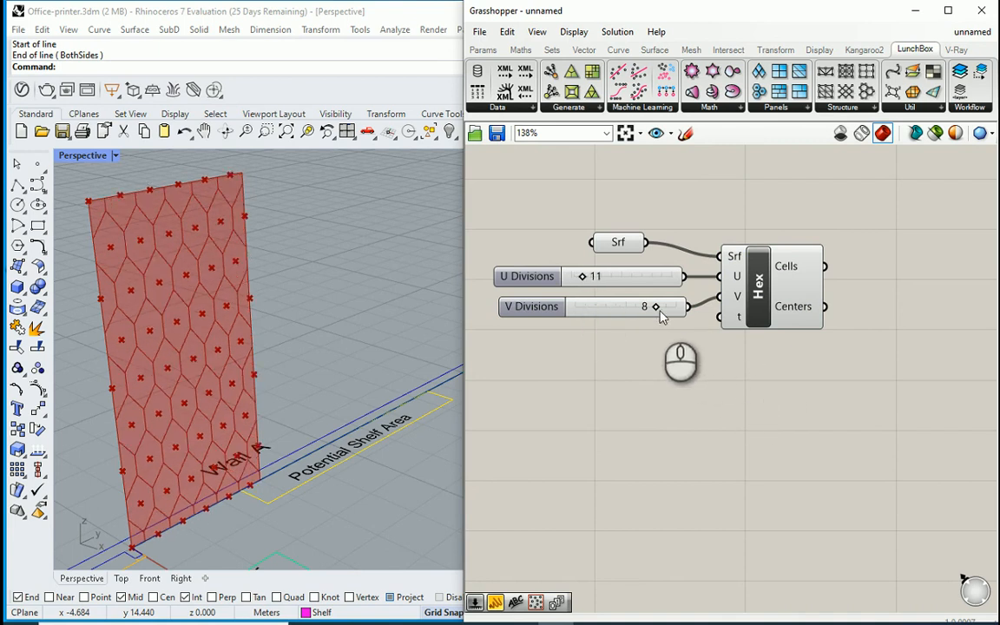
left_click_drag(656, 306, 667, 305)
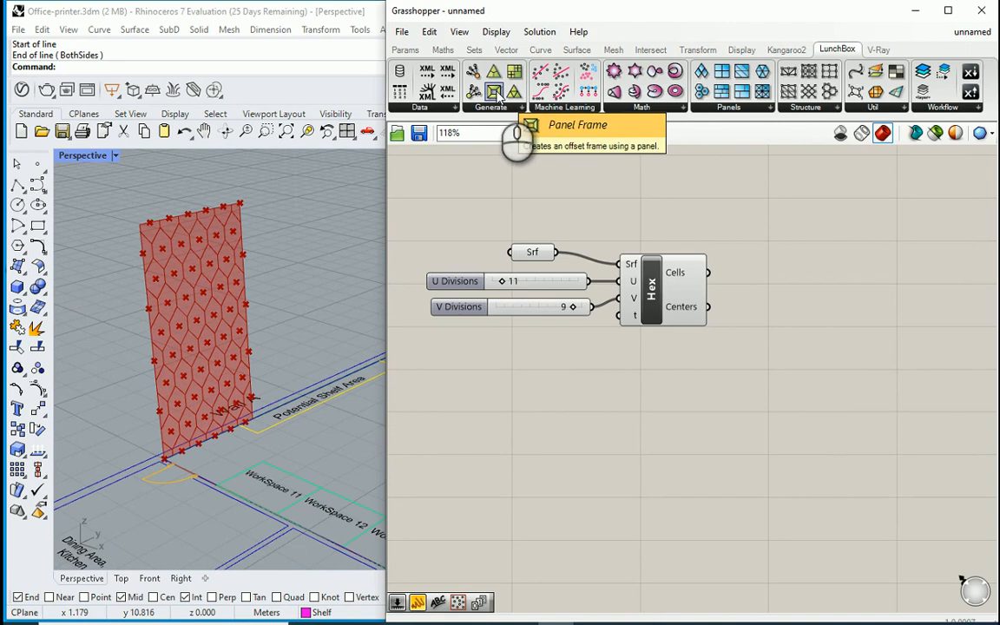
Step: Add Panel Frame and label the hex components with a 'Hex. Panels' Scribble
left_click(517, 90)
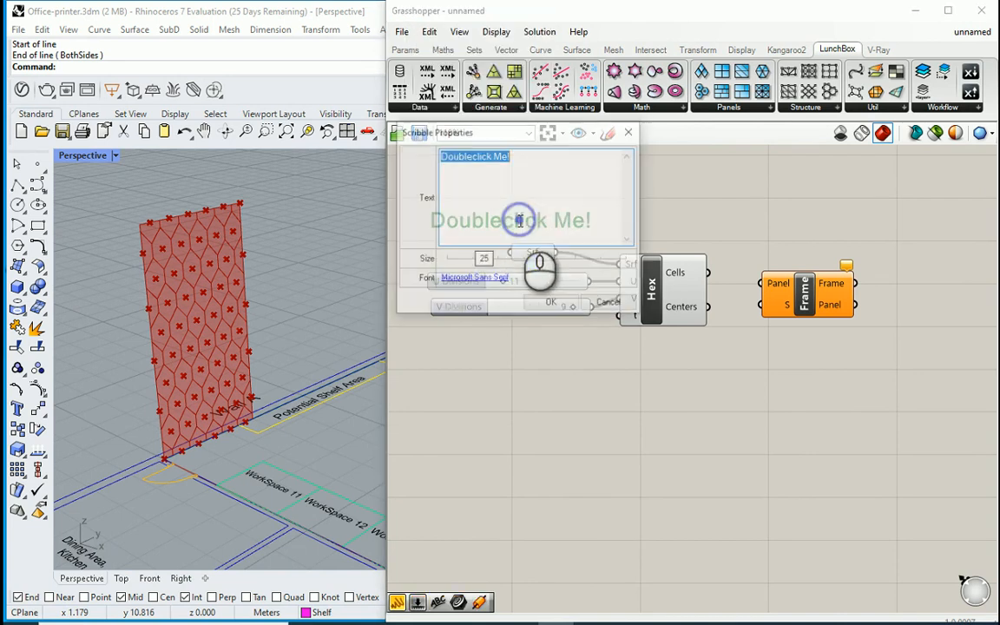
type("Hex. Panels")
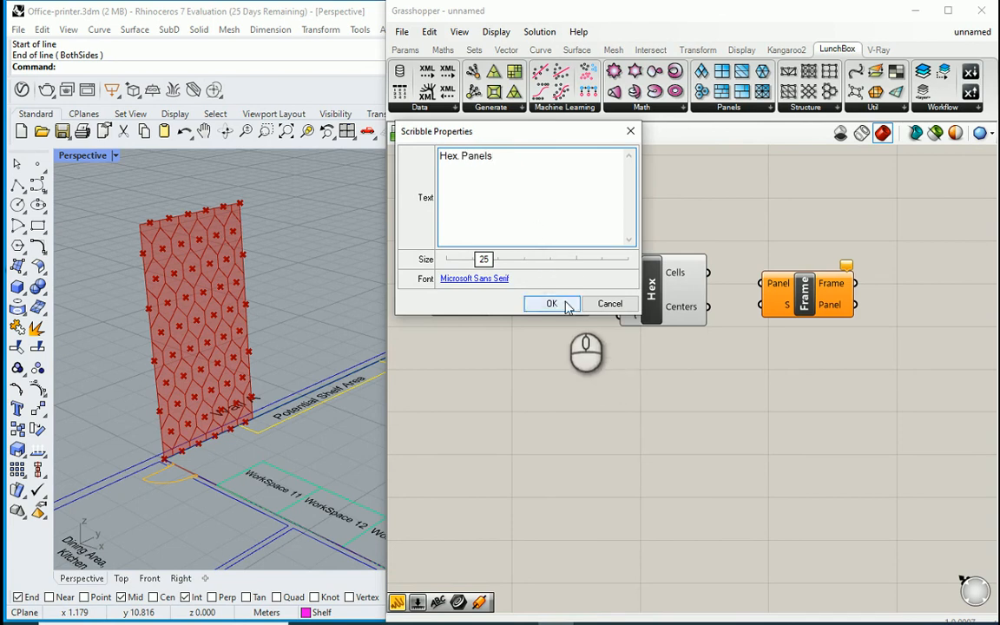
left_click(553, 303)
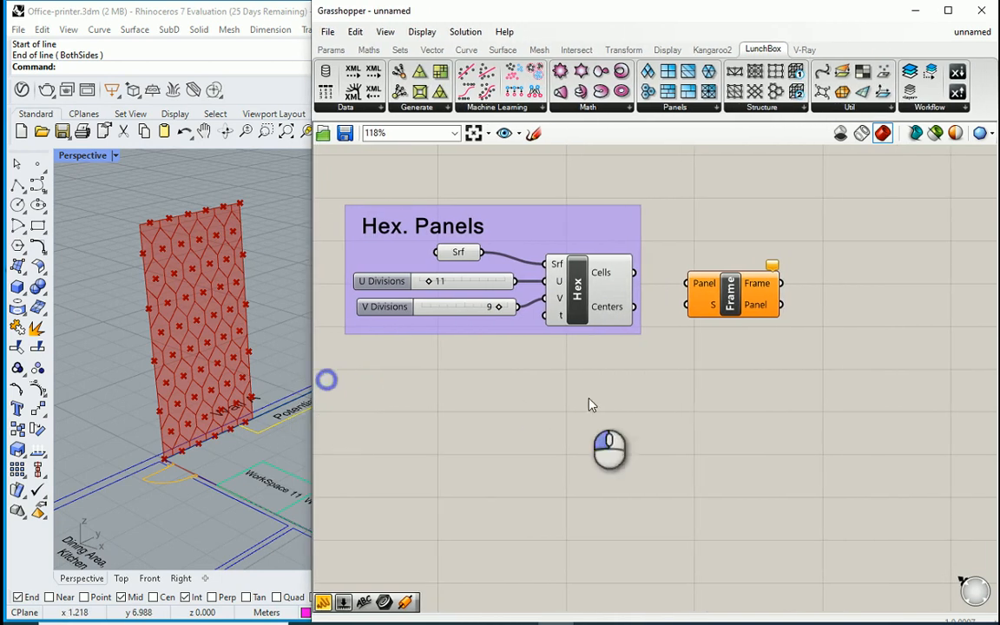
Step: Feed the hex cells into Panel Frame and turn off the Srf parameter's preview
left_click_drag(733, 292, 747, 363)
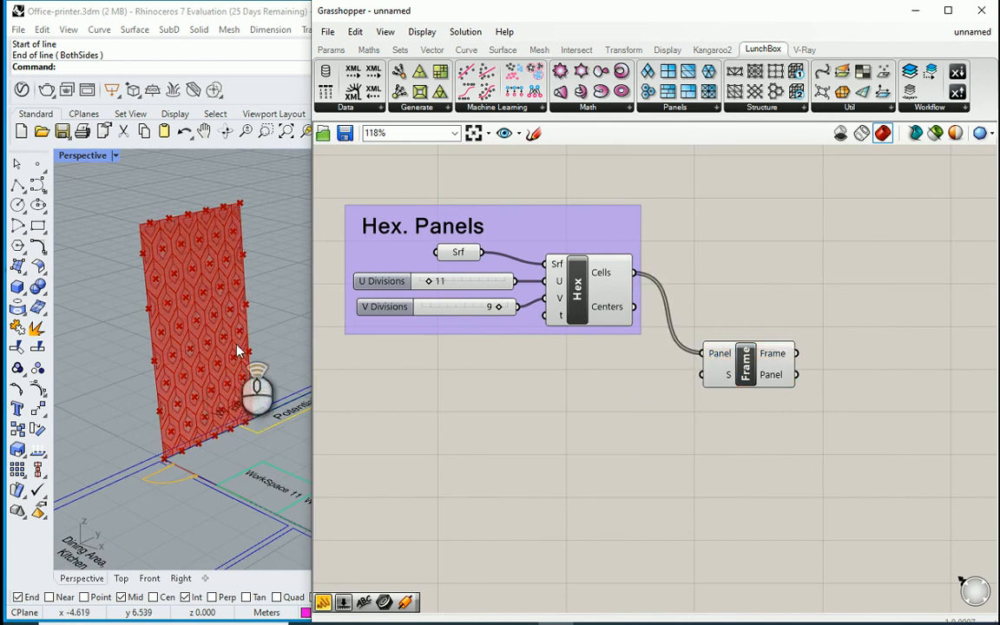
right_click(458, 251)
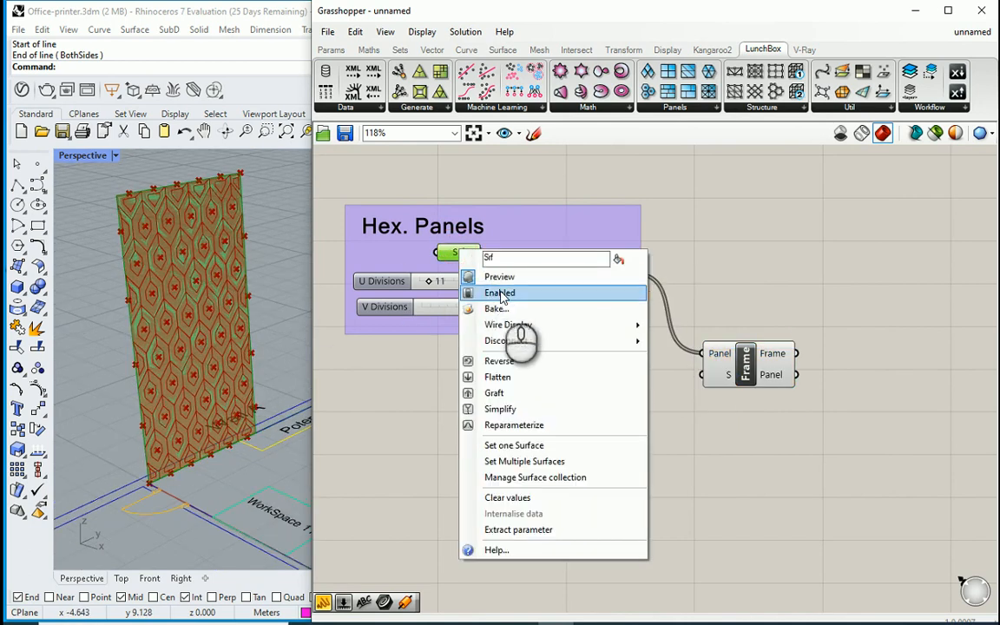
left_click(500, 291)
type("ext")
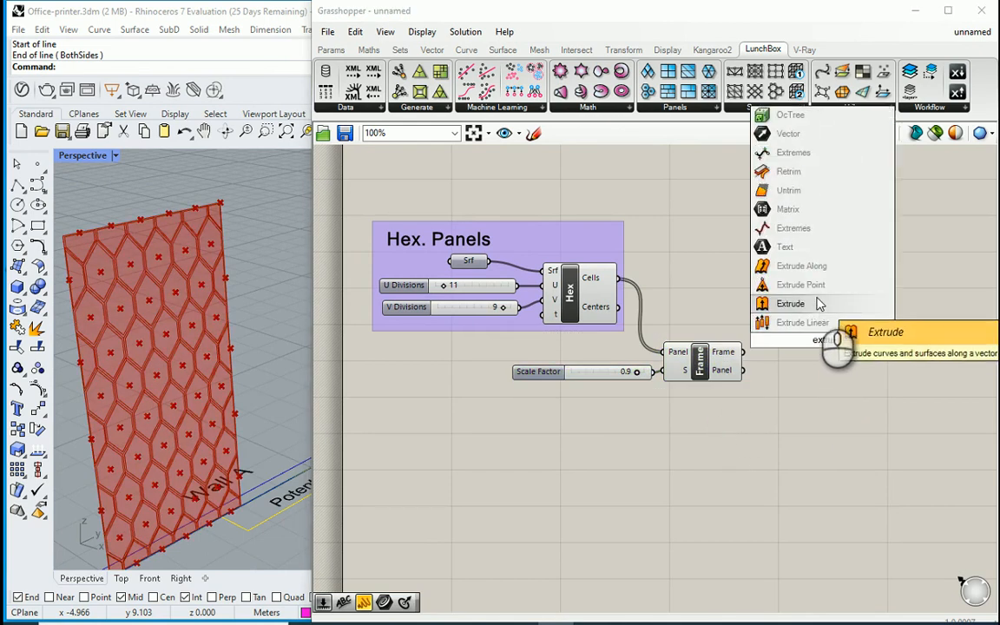
Step: Add the Extrude component to turn the framed panels into solid shelves
left_click(790, 303)
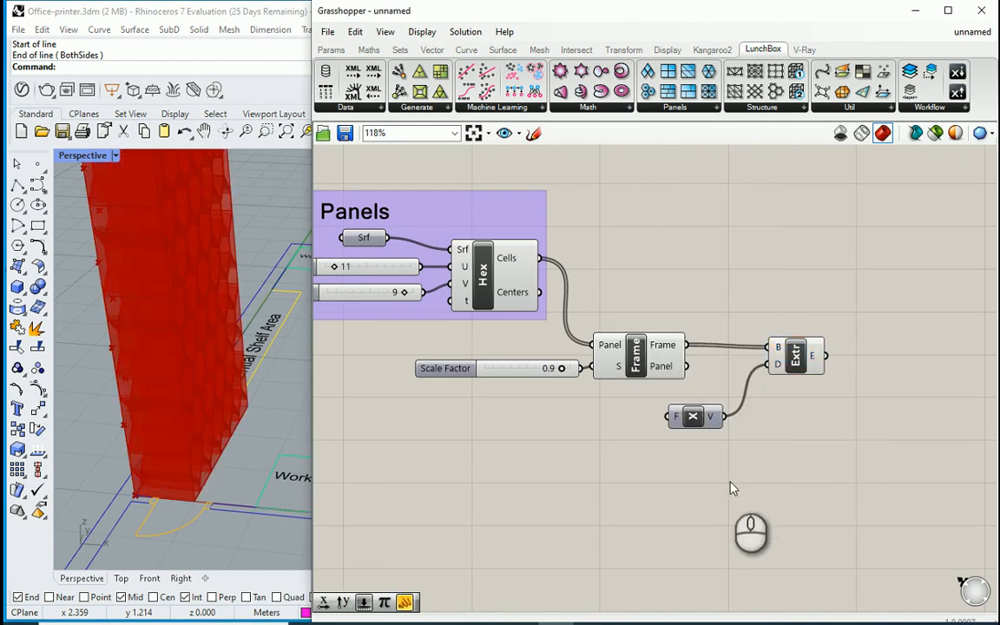
mouse_move(778, 365)
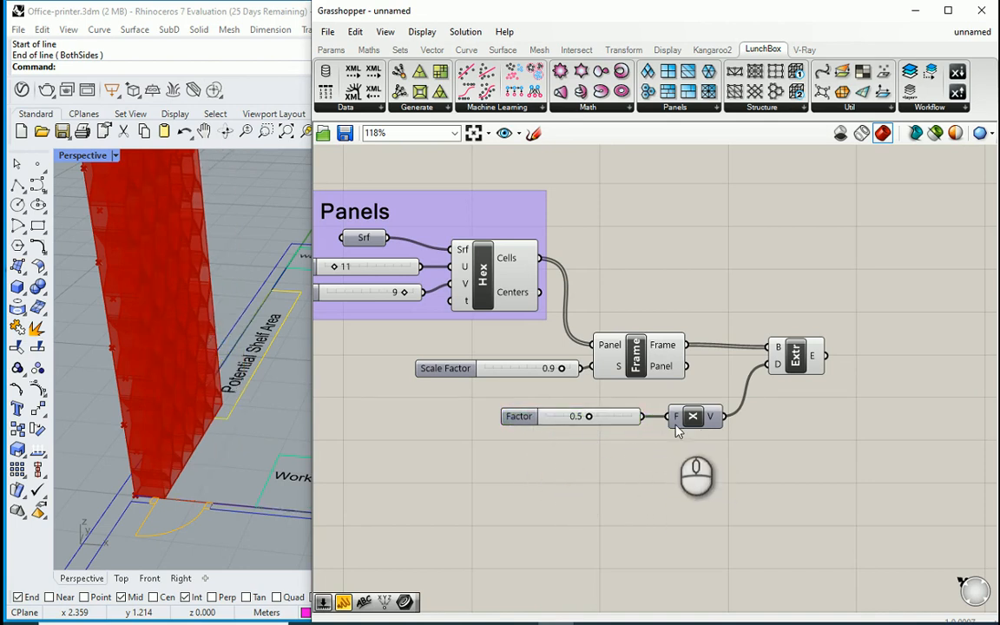
mouse_move(779, 372)
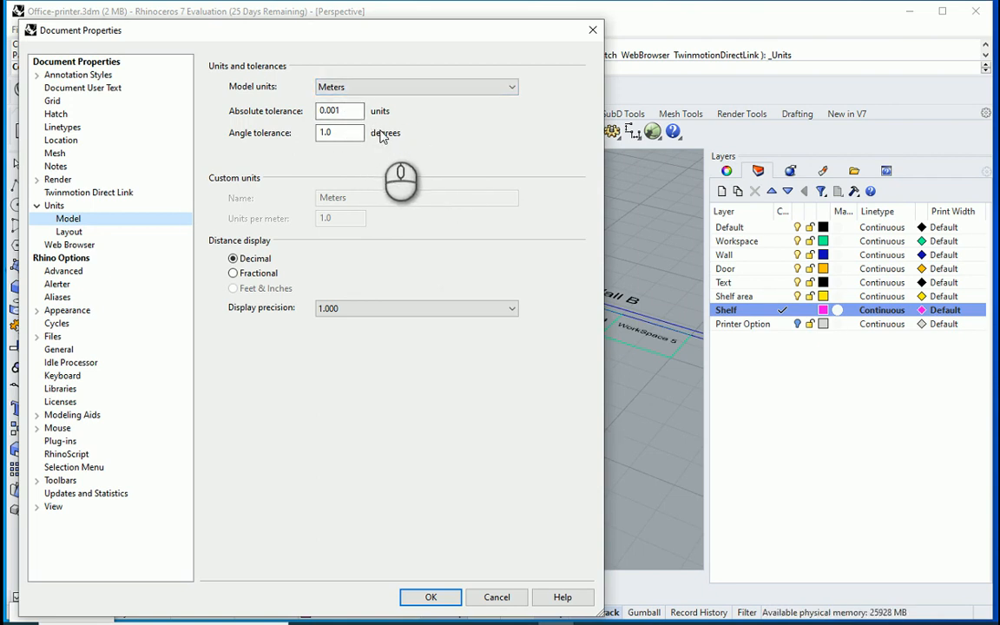
left_click(430, 598)
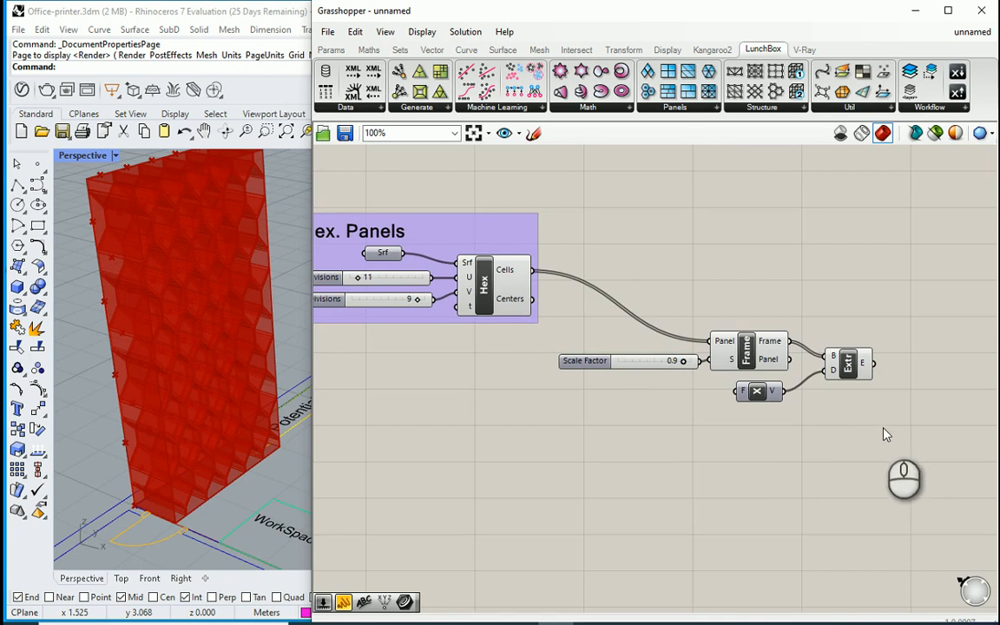
Step: Add a Scribble reading 'Shelves' to label the frame and extrusion components
double_click(712, 347)
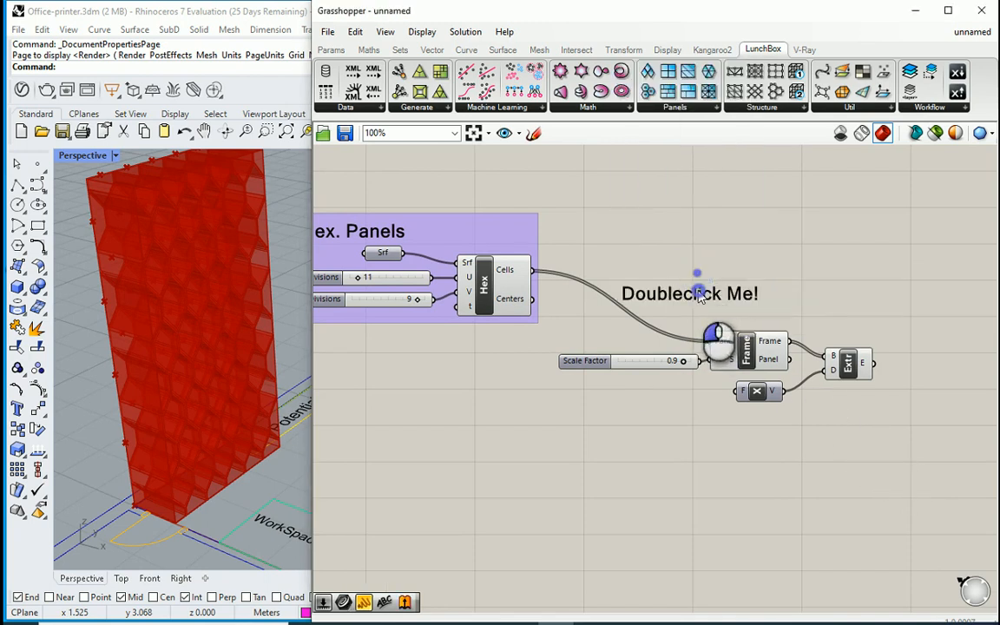
double_click(688, 294)
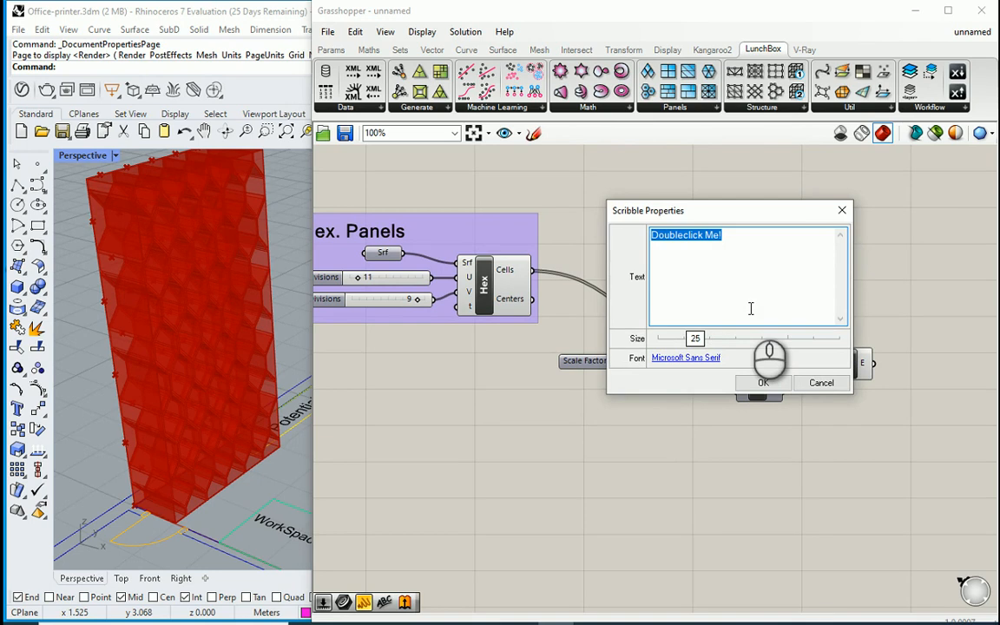
type("Shelves")
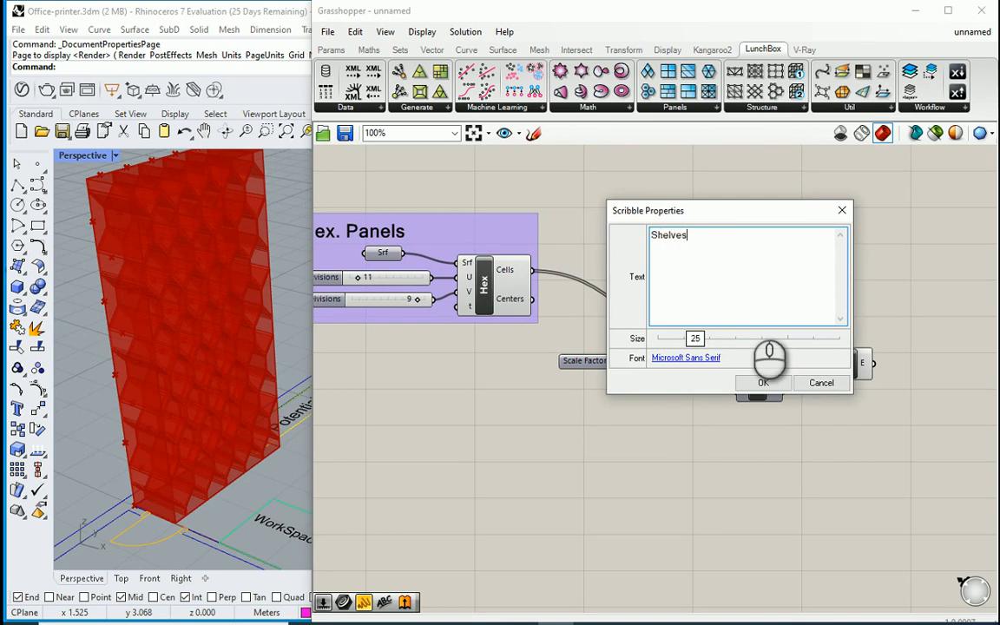
left_click(761, 384)
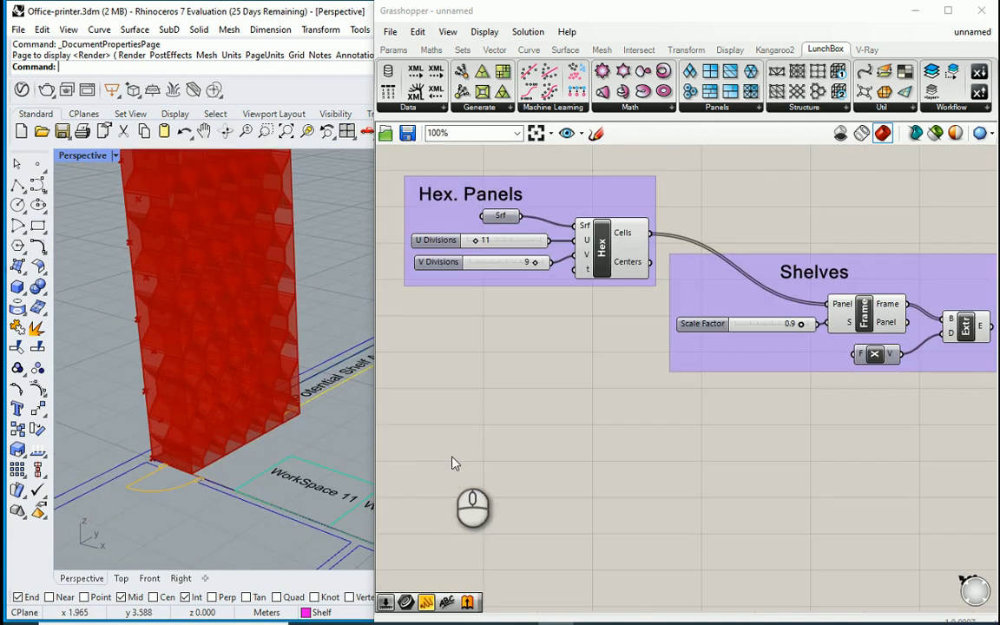
Step: Add Construct Point from the Vector tab and pick a point at the wall's base
left_click(495, 48)
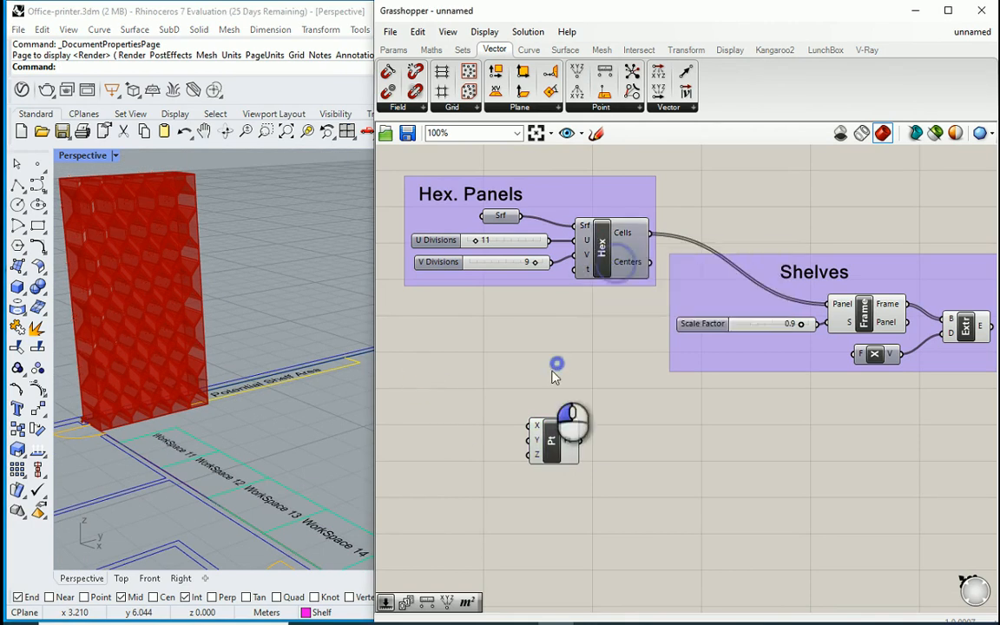
right_click(862, 312)
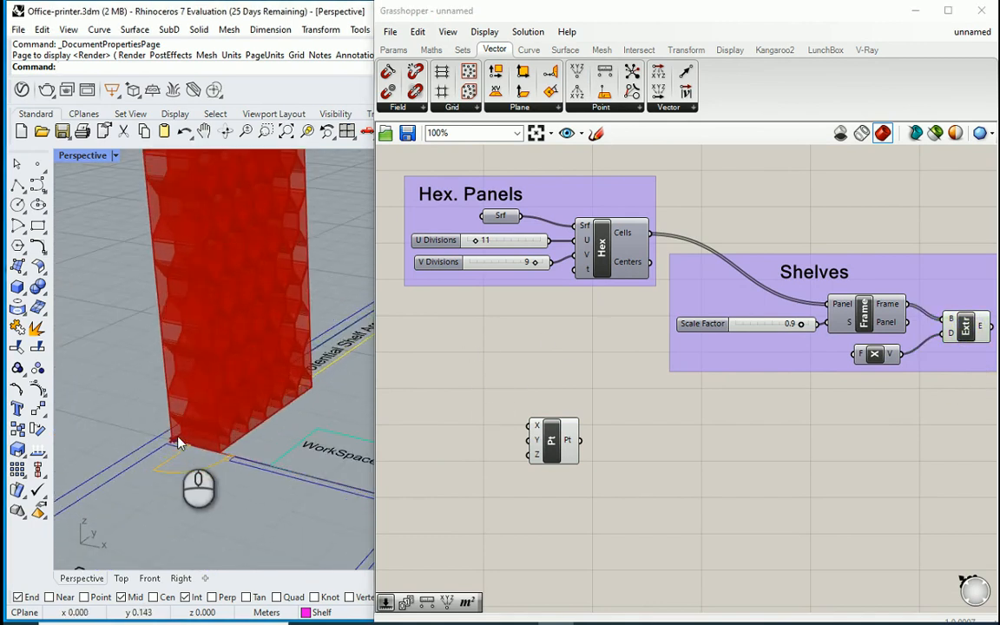
left_click(554, 441)
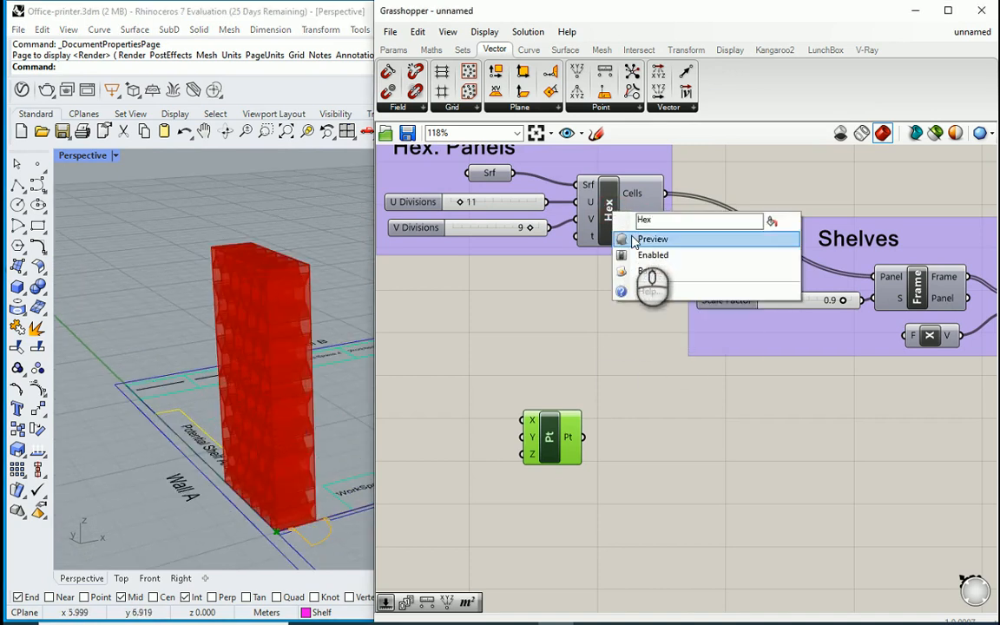
Step: Add a Distance component from the hex centres to the attractor point, hiding the grid preview
left_click(653, 240)
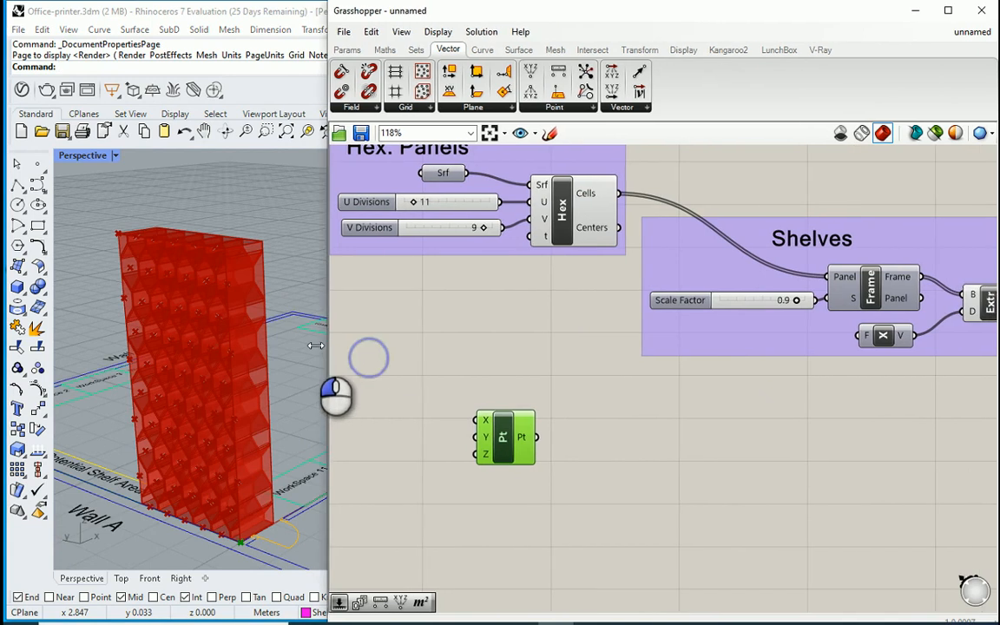
type("dis")
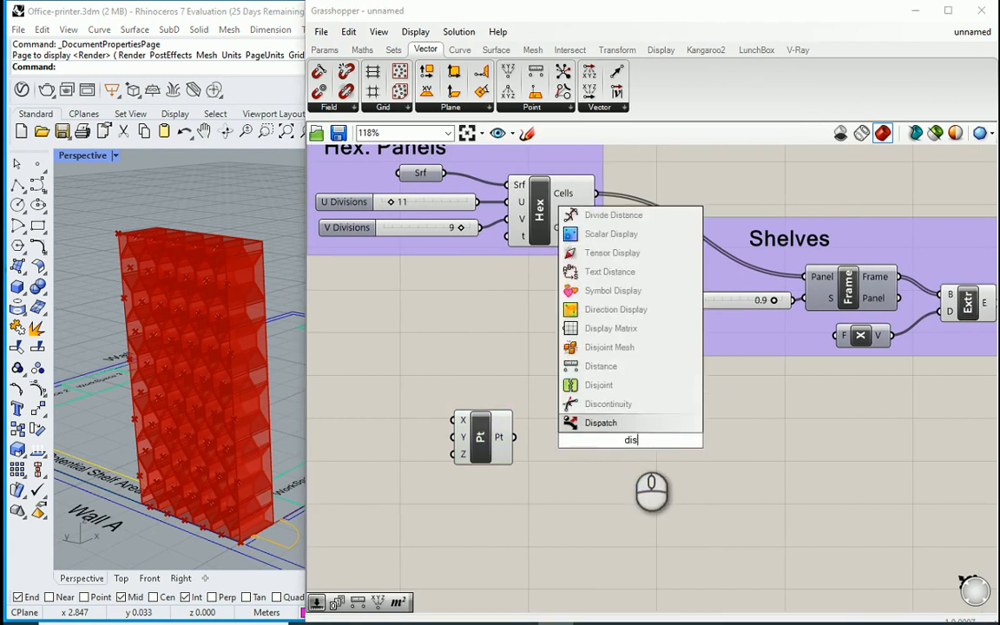
left_click(601, 424)
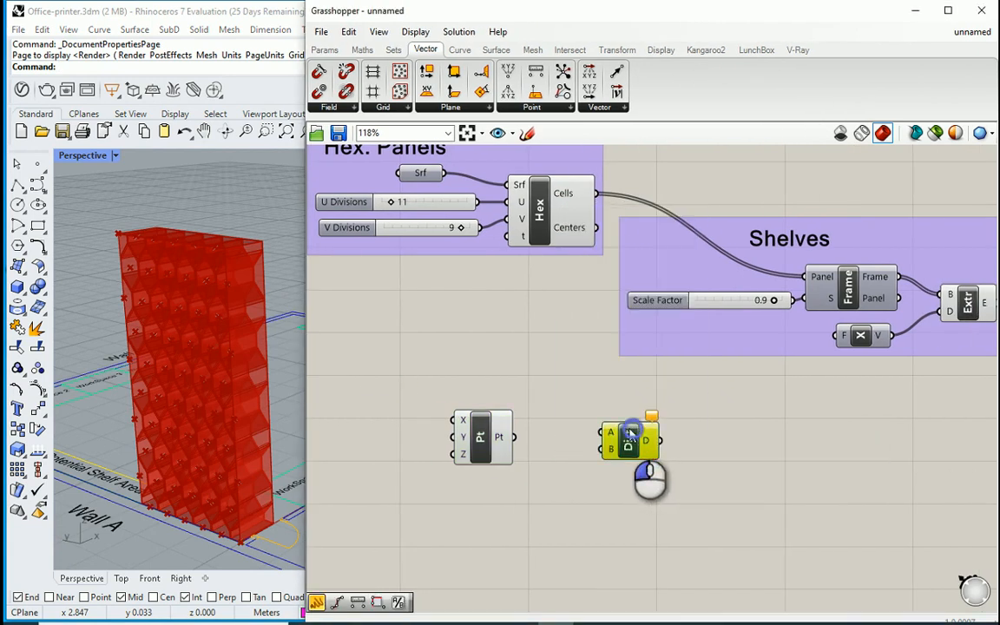
left_click_drag(483, 438, 547, 460)
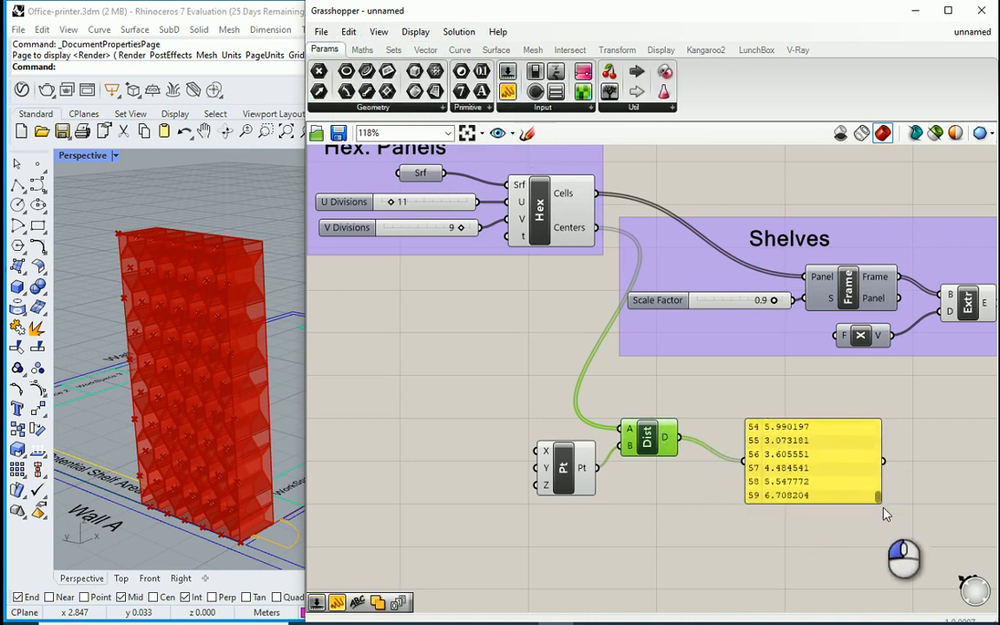
mouse_move(896, 522)
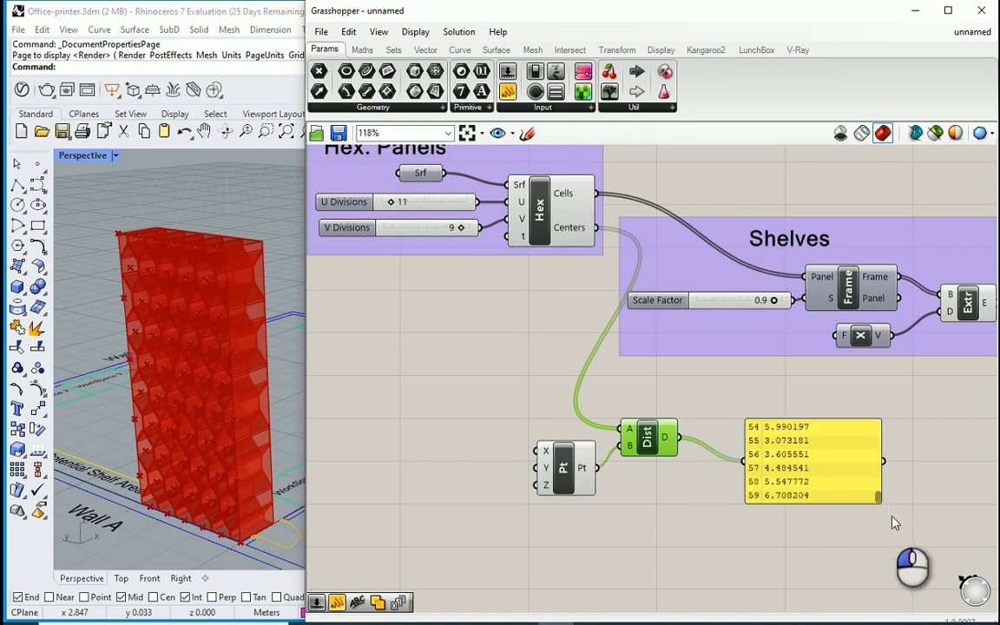
mouse_move(955, 479)
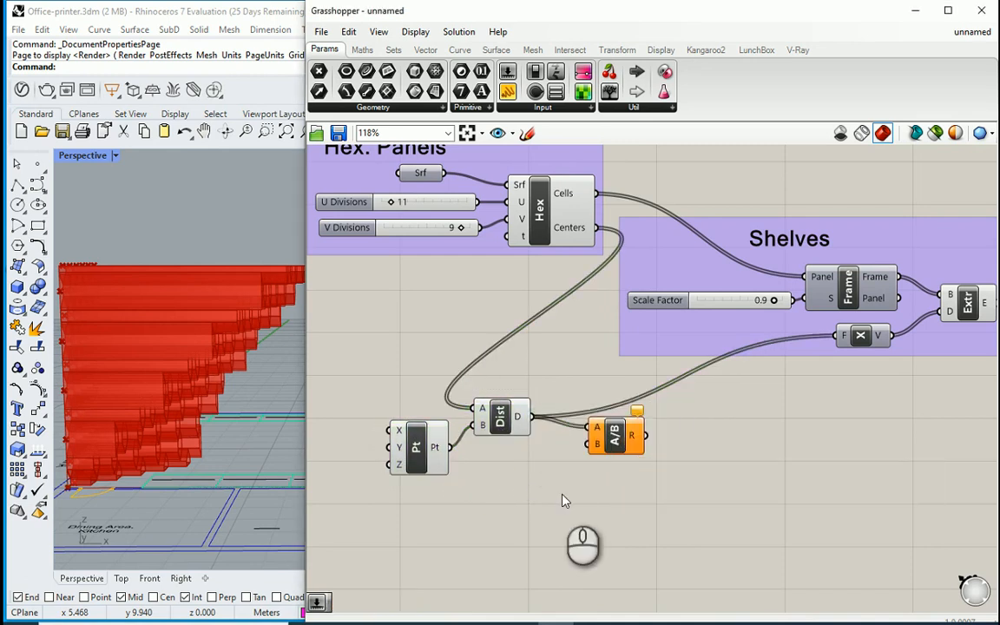
Step: Divide the attractor distances by a slider value of 20 feeding the Extrude depth
double_click(619, 435)
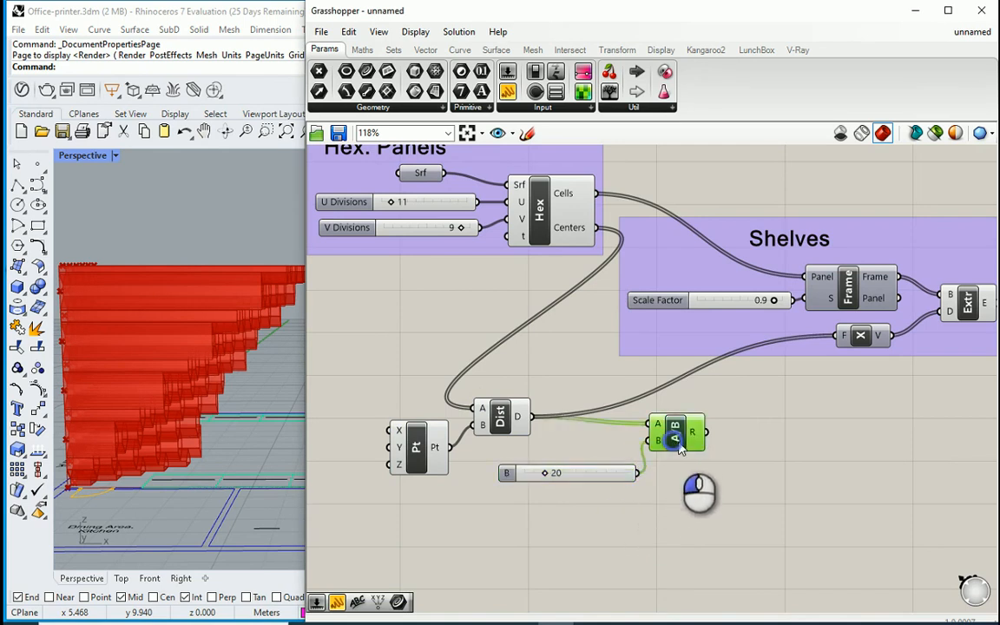
left_click_drag(675, 433, 670, 445)
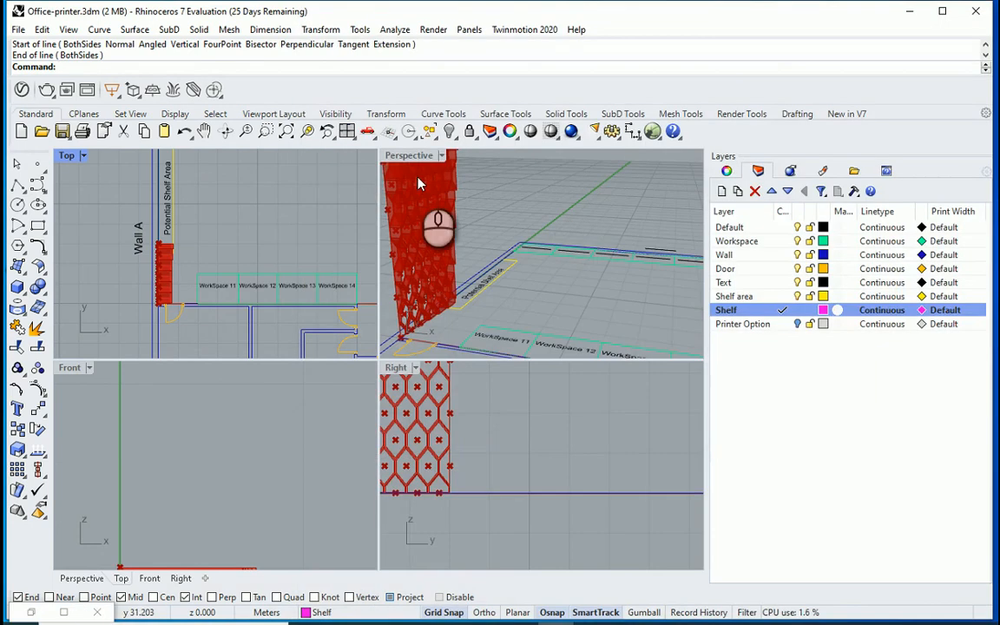
Step: Maximize the Perspective viewport to show the hexagonal shelf preview
double_click(408, 154)
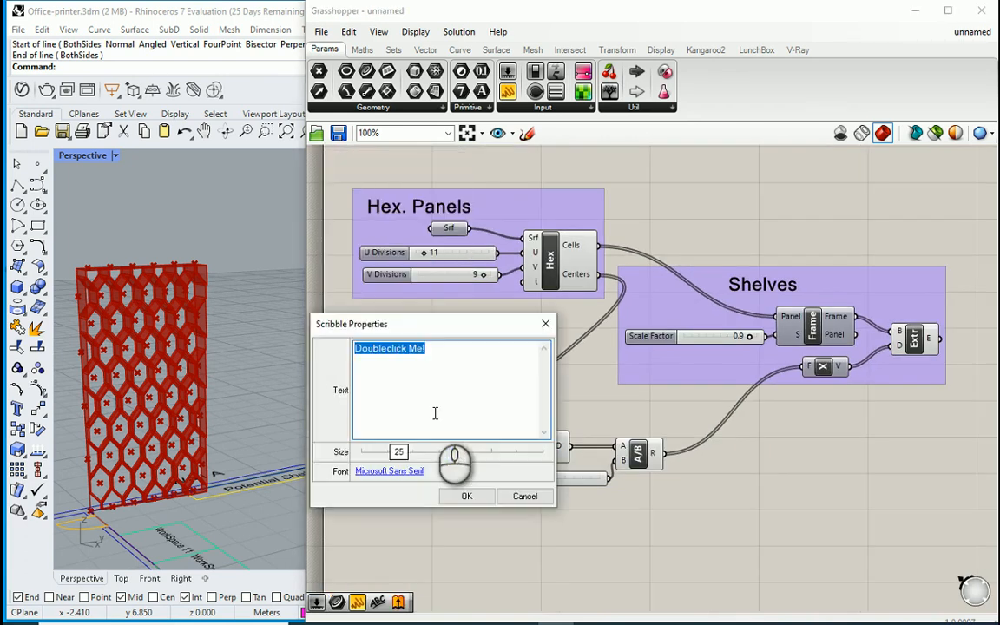
Step: Label the point and distance components 'Attractor Point' and group them
type("Attractor Point")
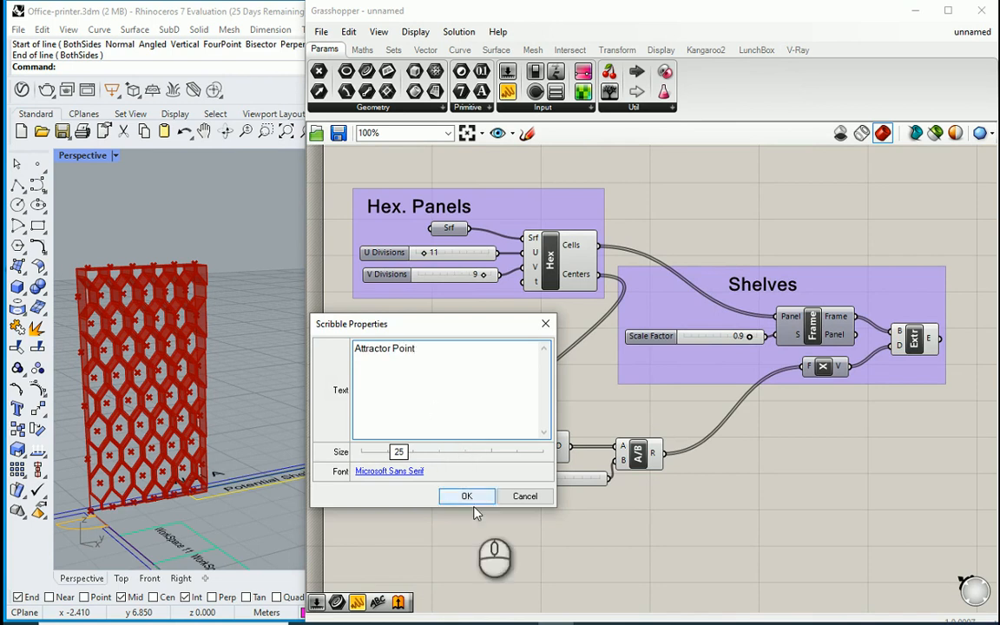
left_click(465, 496)
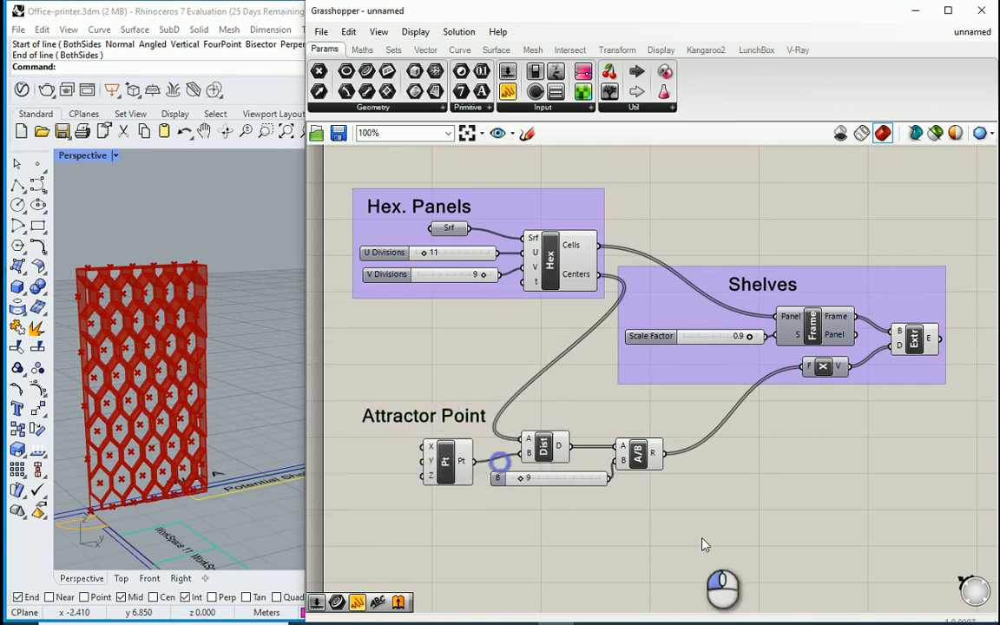
right_click(445, 462)
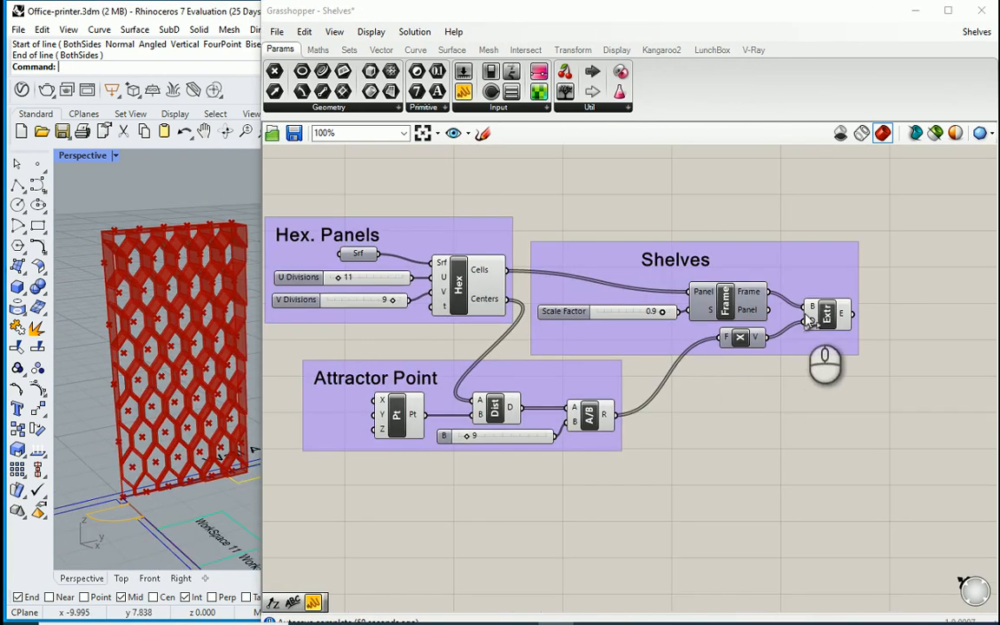
Step: Bake the Extrude component's shelf geometry onto the Shelf layer
right_click(825, 312)
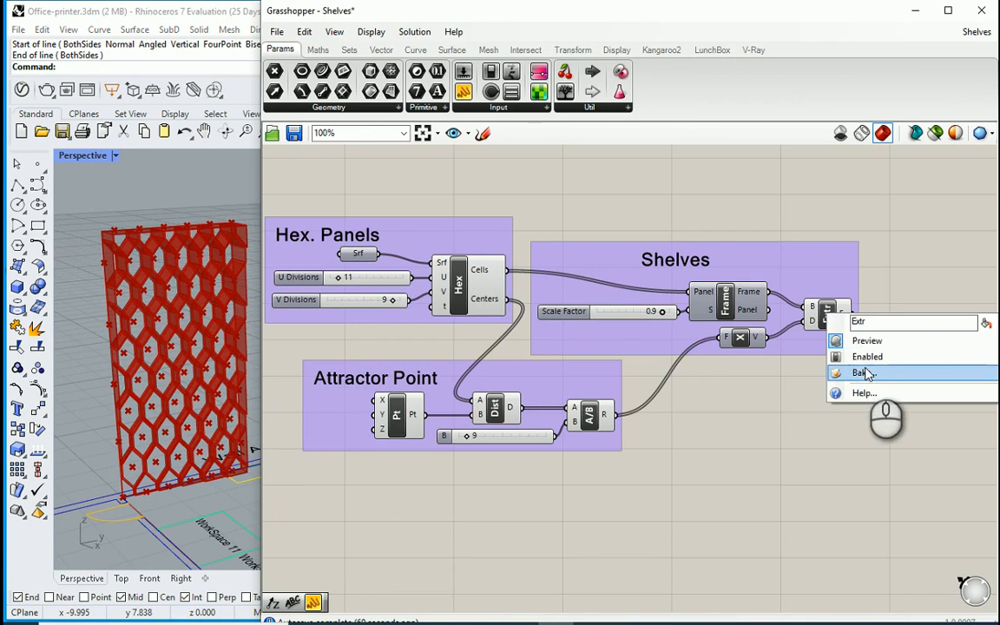
left_click(861, 371)
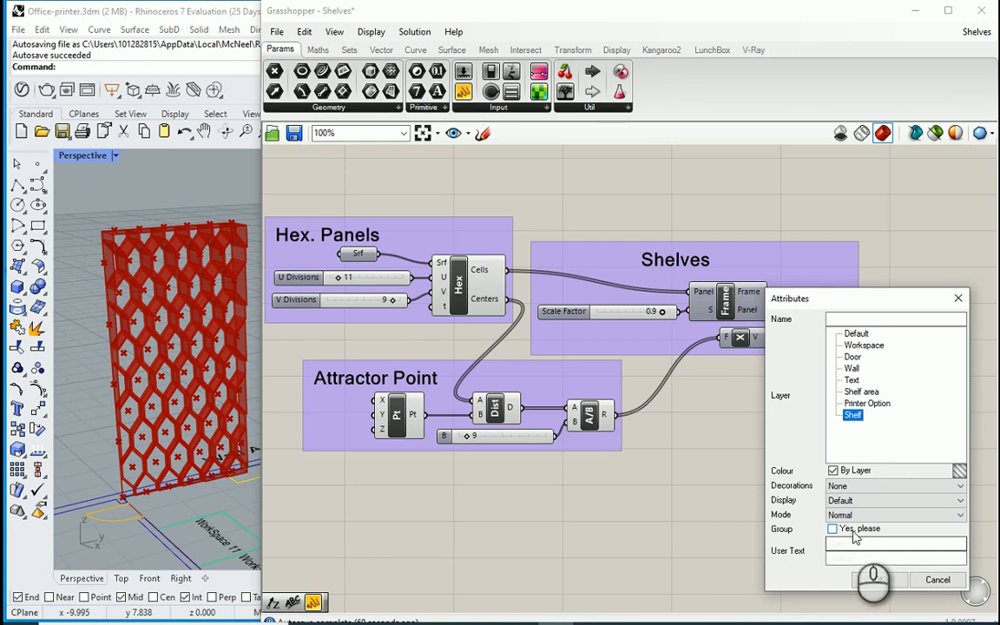
left_click(832, 528)
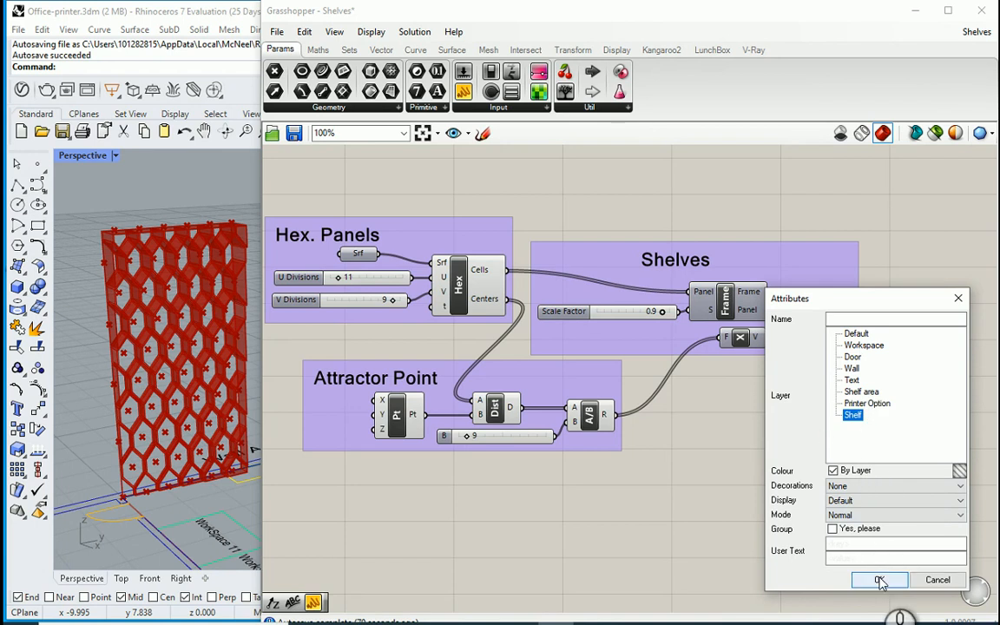
left_click(879, 580)
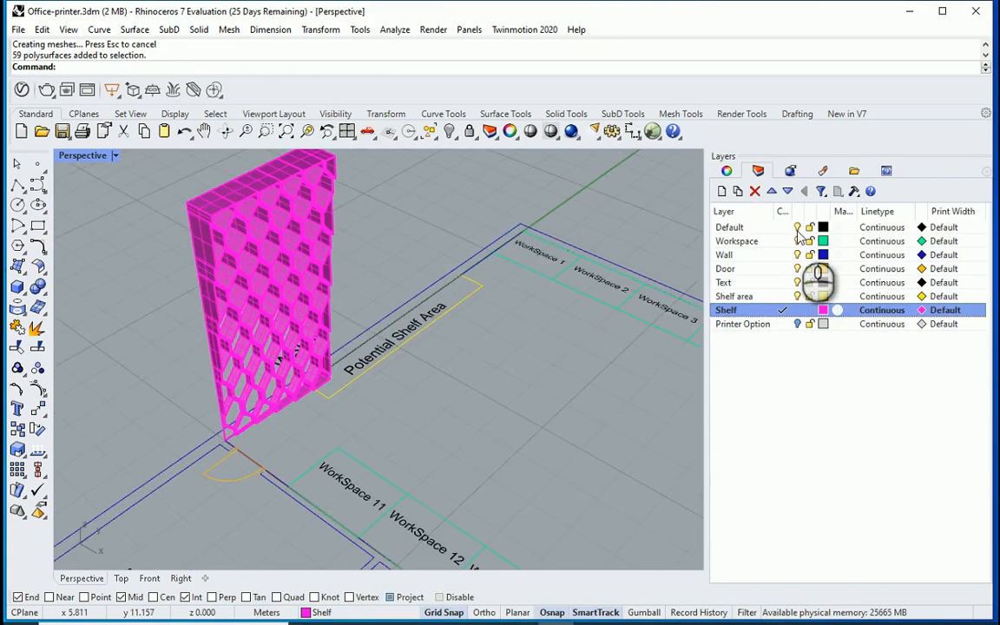
Step: Switch off two office plan layers to isolate the baked shelf
left_click(726, 254)
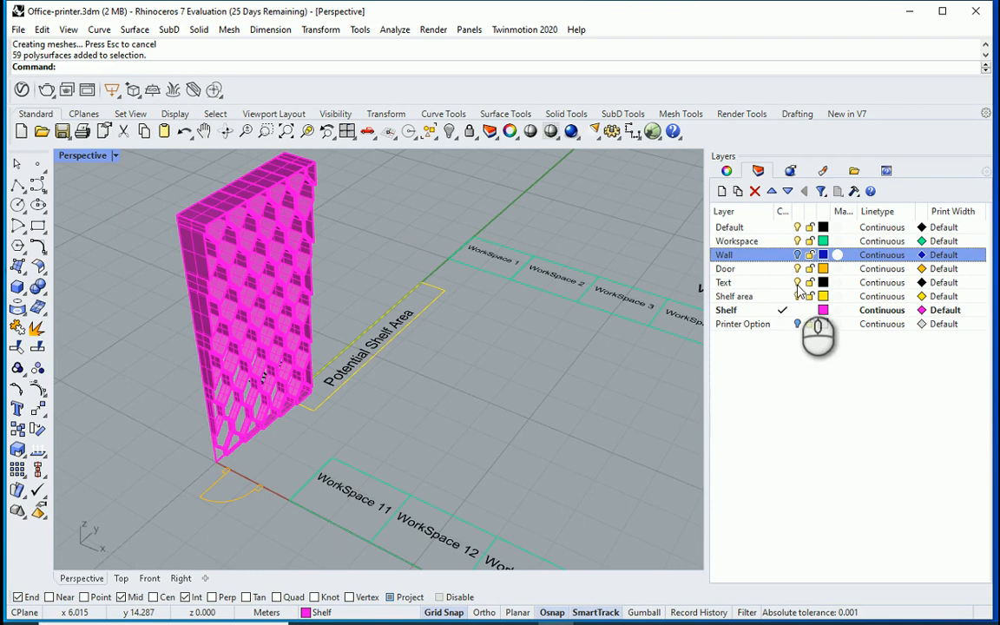
left_click(733, 295)
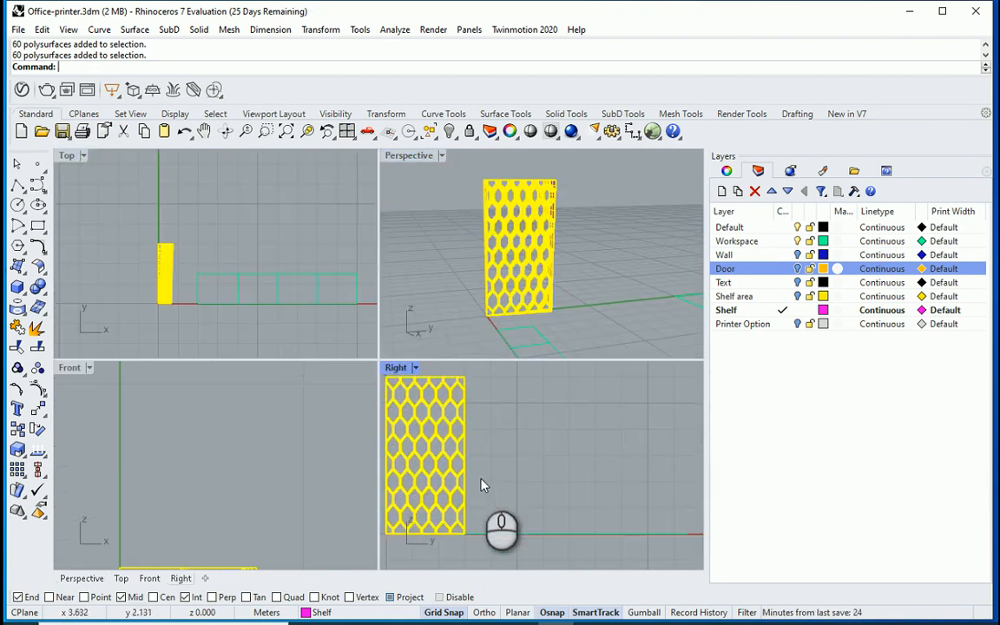
Step: Rotate the baked shelf polysurfaces 90 degrees with the RO command
type("RO")
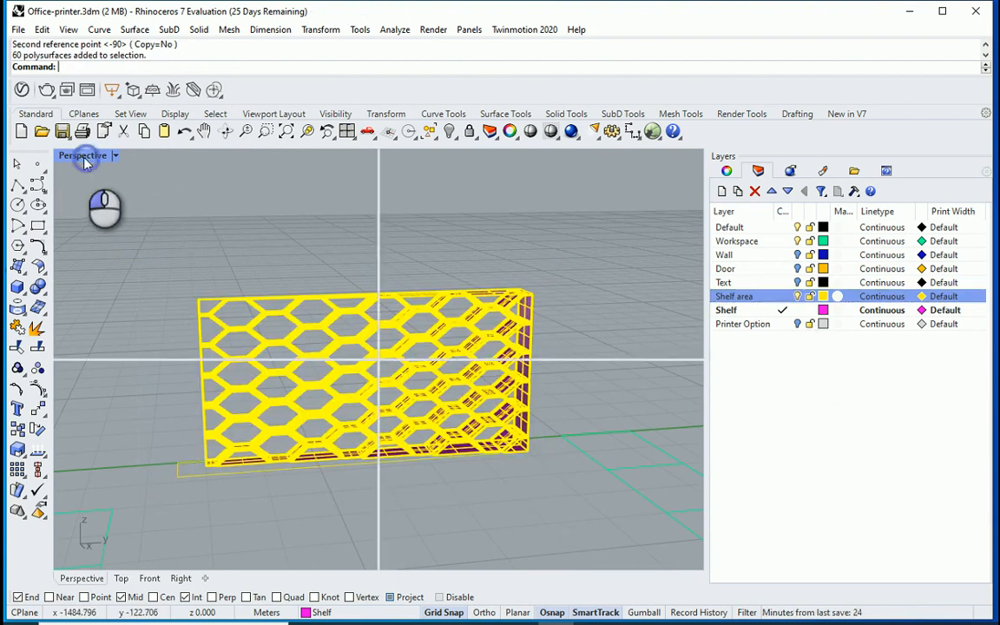
Step: Move the rotated shelf into position as a long, low wall
left_click(83, 156)
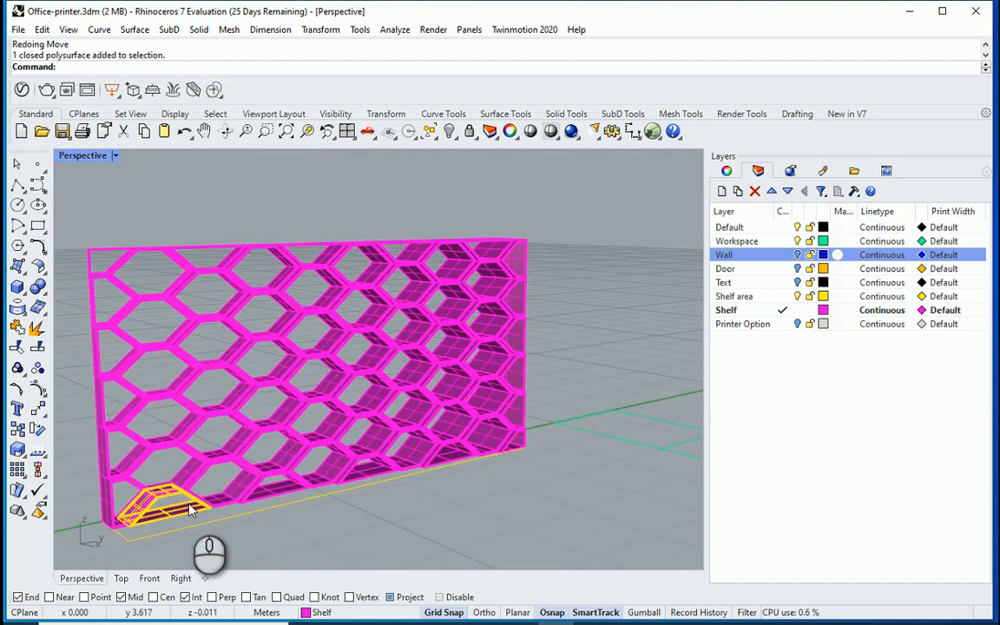
Step: Delete the small stray object, then undo the deletion
key("Delete")
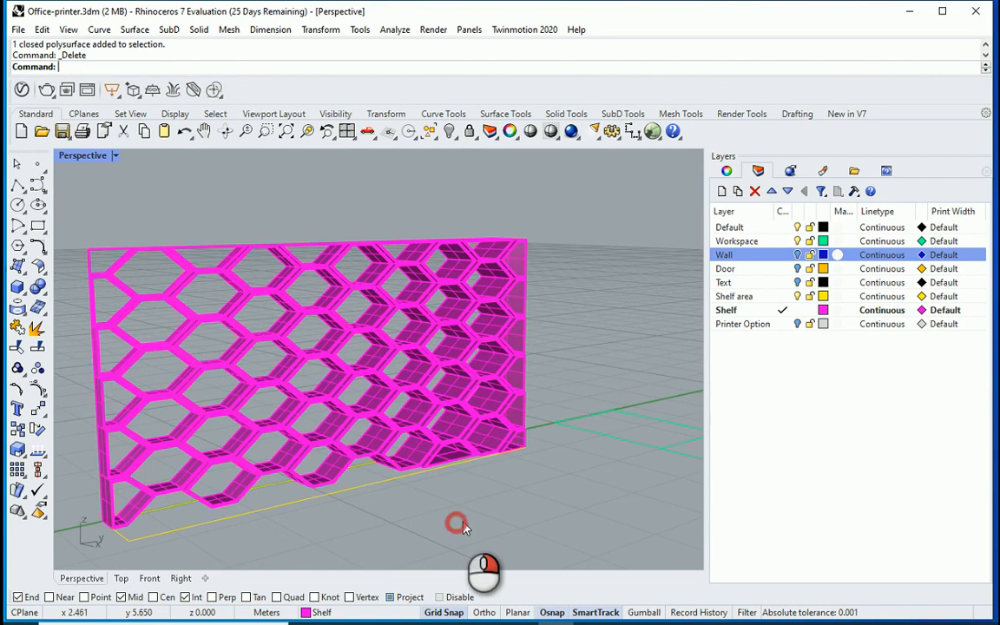
key("ctrl+z")
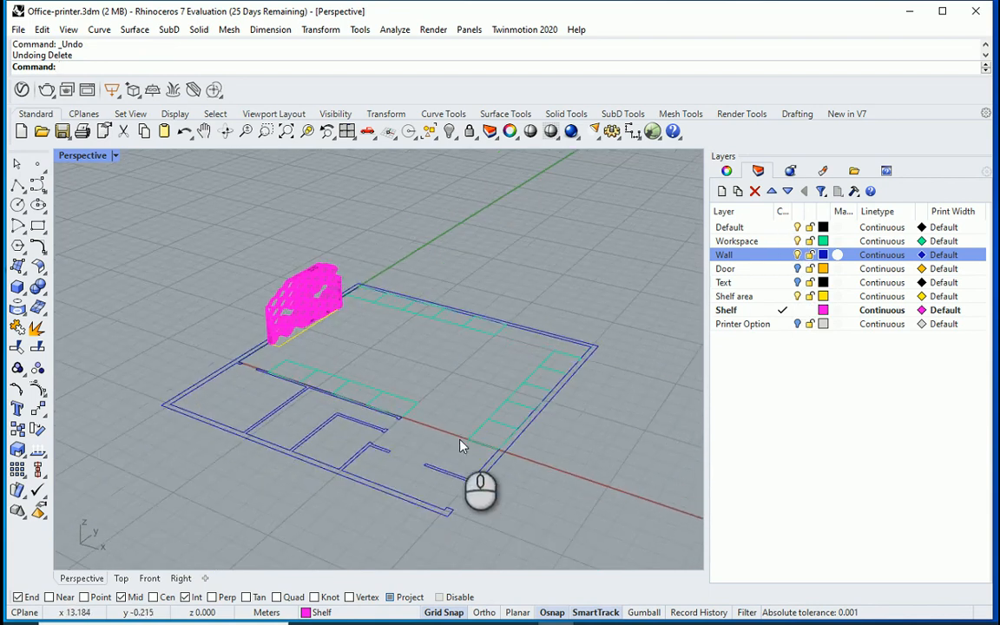
mouse_move(194, 403)
type("3")
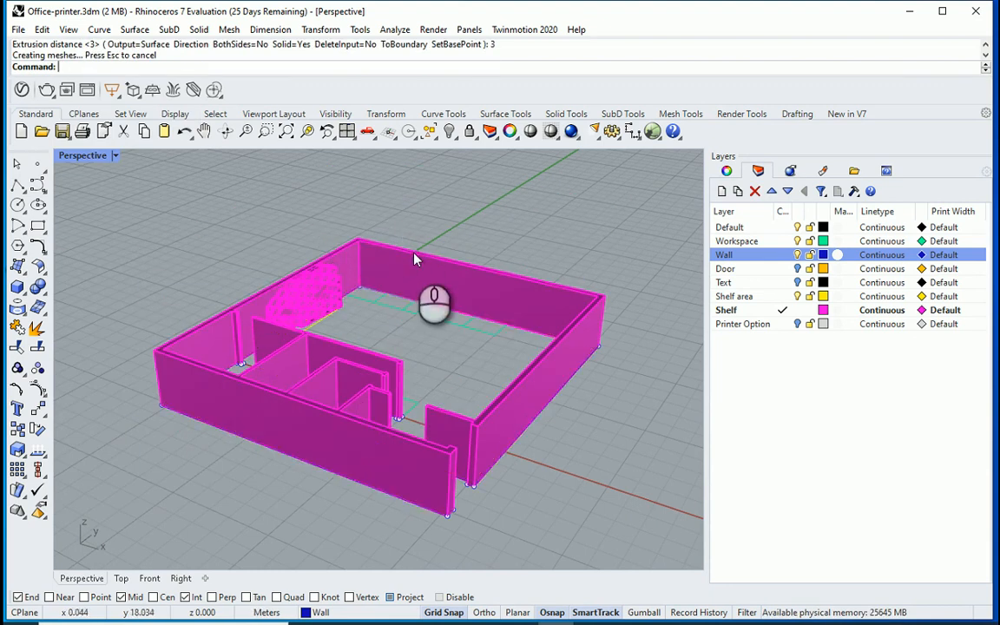
Step: Set the extrusion height turning the office wall outlines into upright walls
left_click(321, 611)
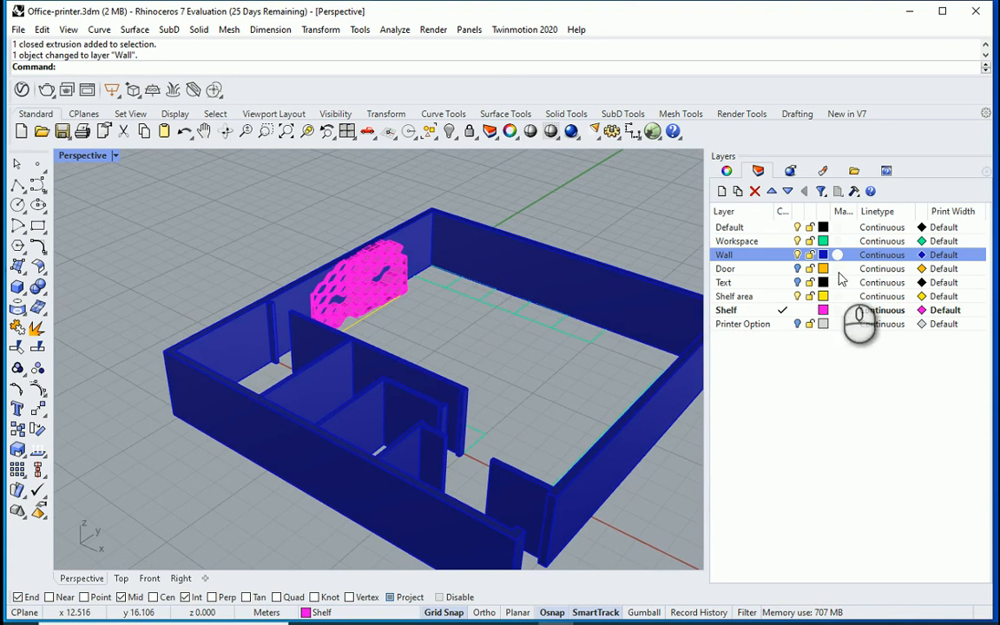
Step: Make the Text layer current after assigning the walls to the Wall layer
left_click(722, 281)
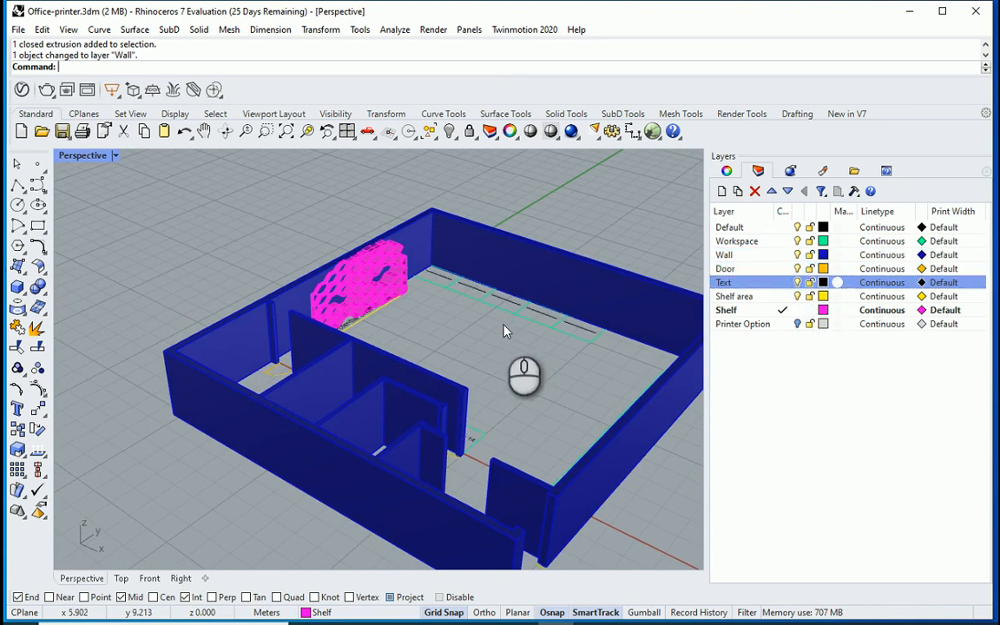